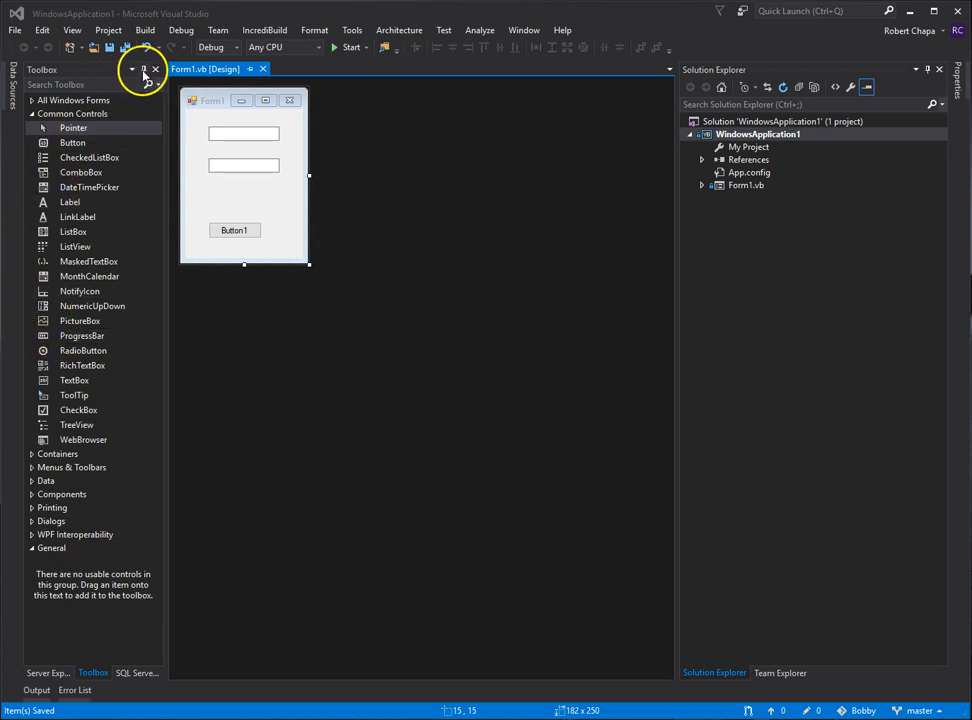
- Unpin the Toolbox and Solution Explorer so both panels auto-hide to the window edges
click(156, 68)
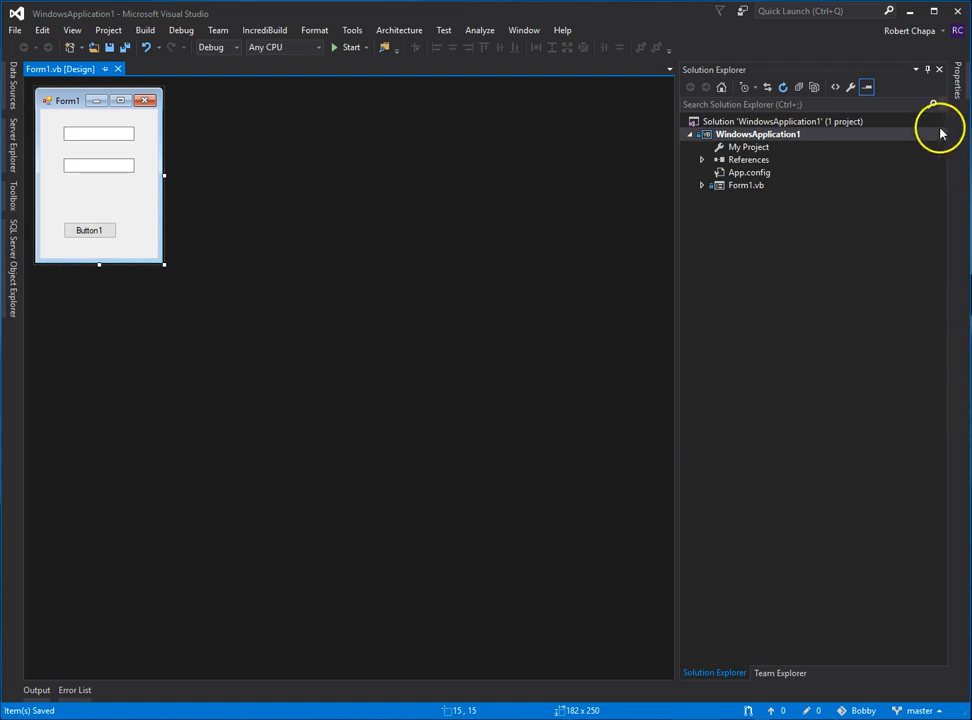
click(928, 68)
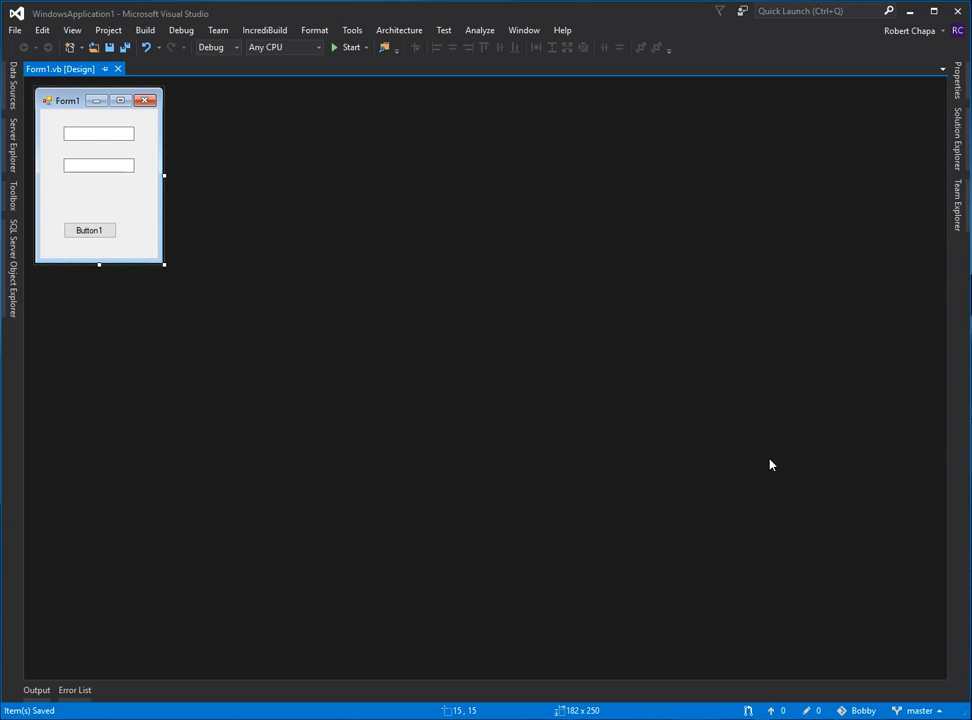
mouse_move(544, 532)
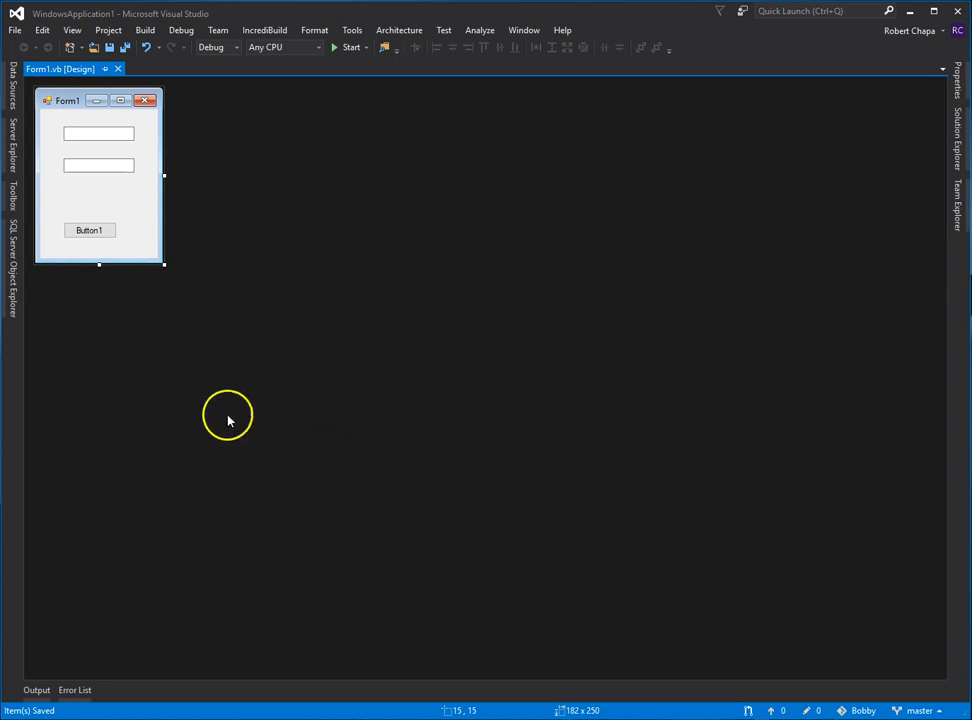
mouse_move(64, 426)
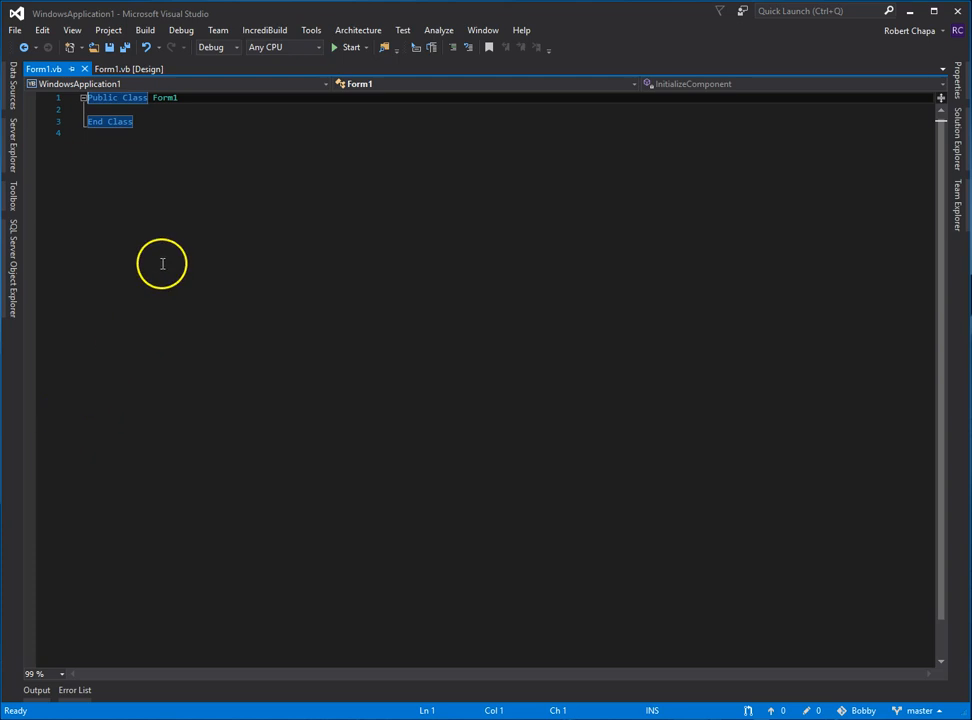
- From the Form1 designer, go into the code behind Button1 to reach Form1's code again
click(136, 68)
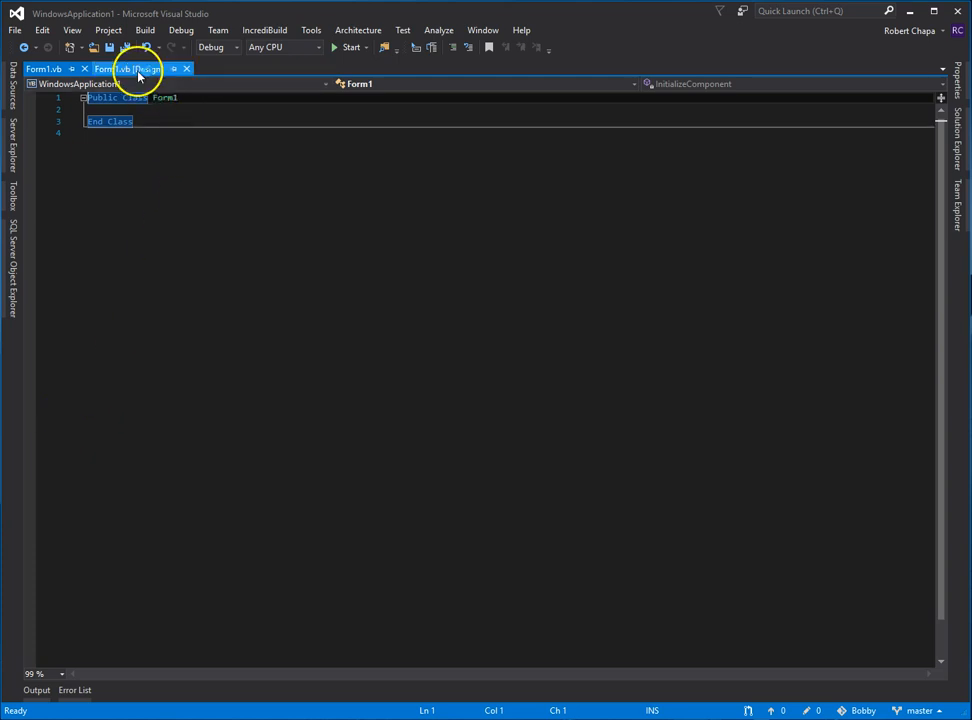
click(136, 68)
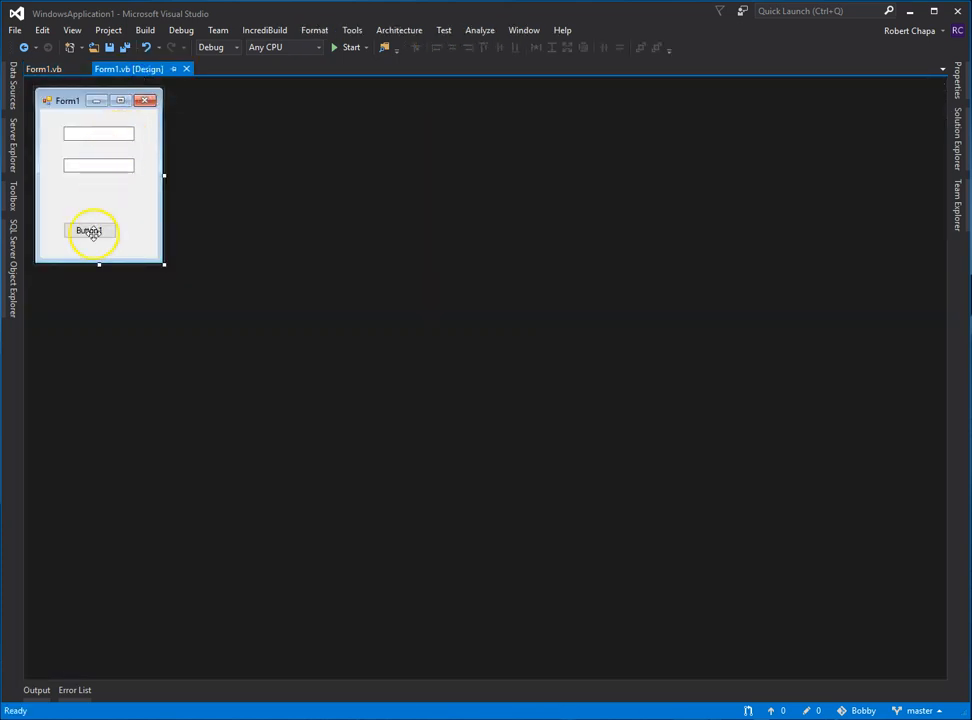
double_click(90, 232)
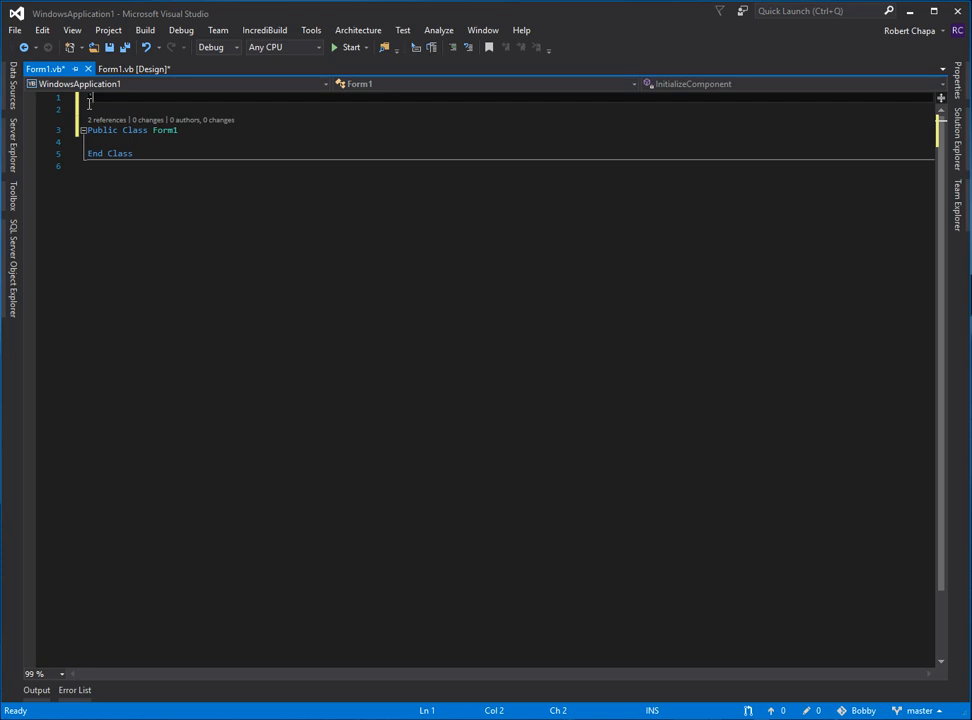
- Add header comments at the top: author 'Bobby Ch', 'Chap 6 App practice', and 'Date
text(Bobby Chapa)
click(508, 108)
text(')
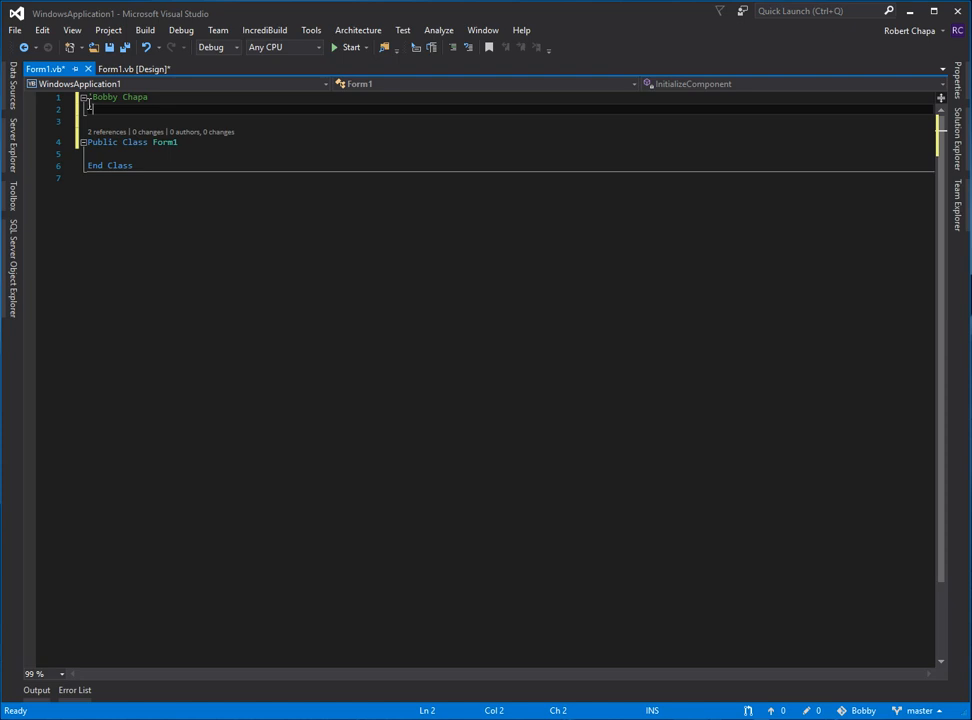
text(Chap)
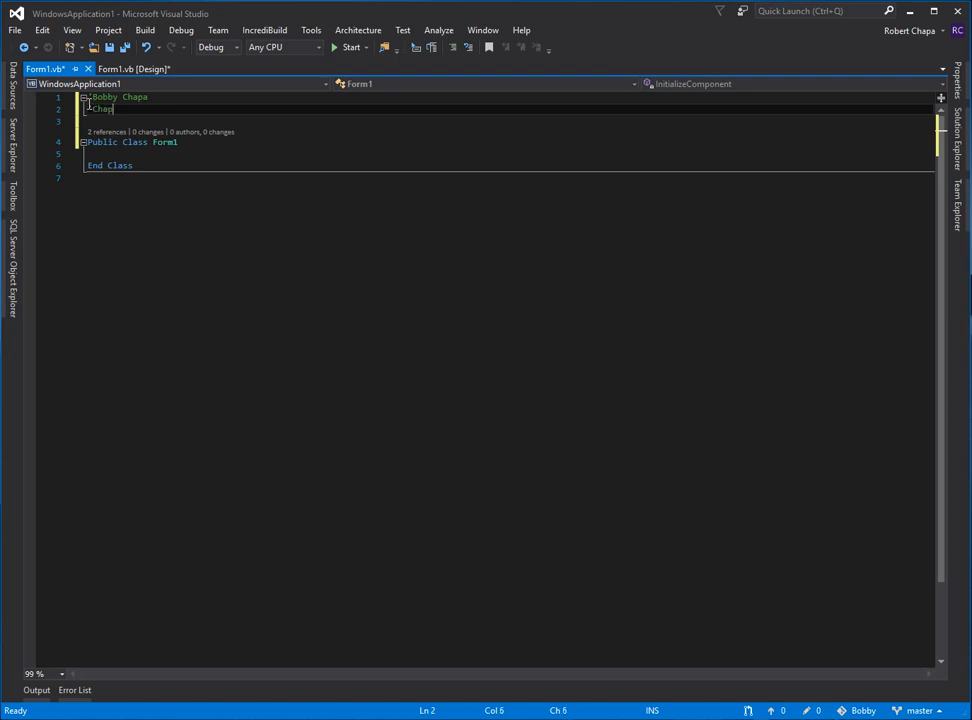
text(6)
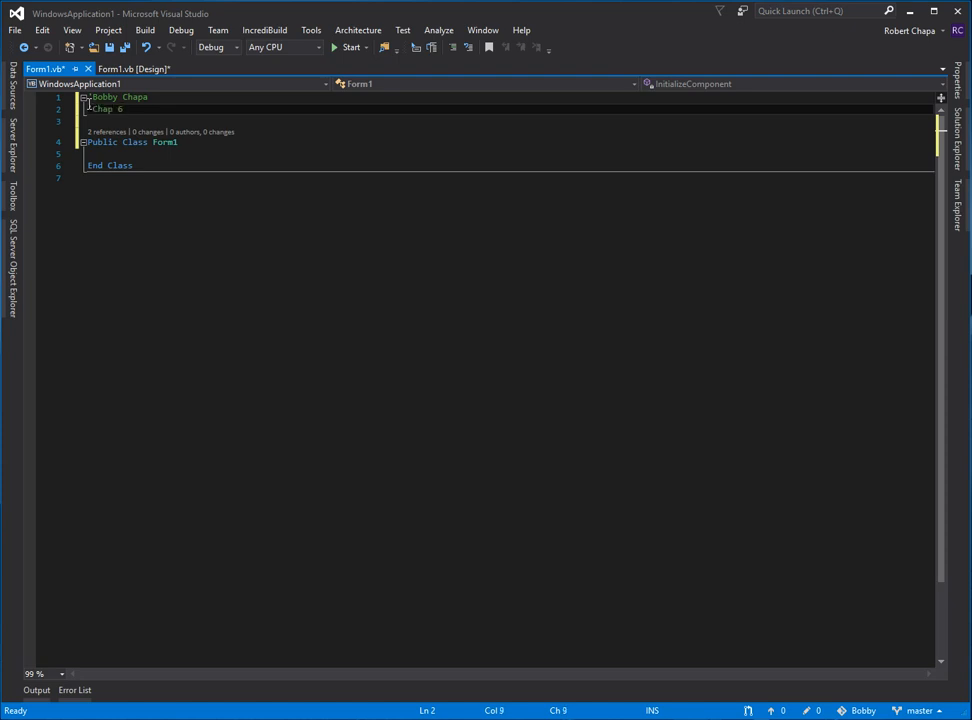
text(App practice)
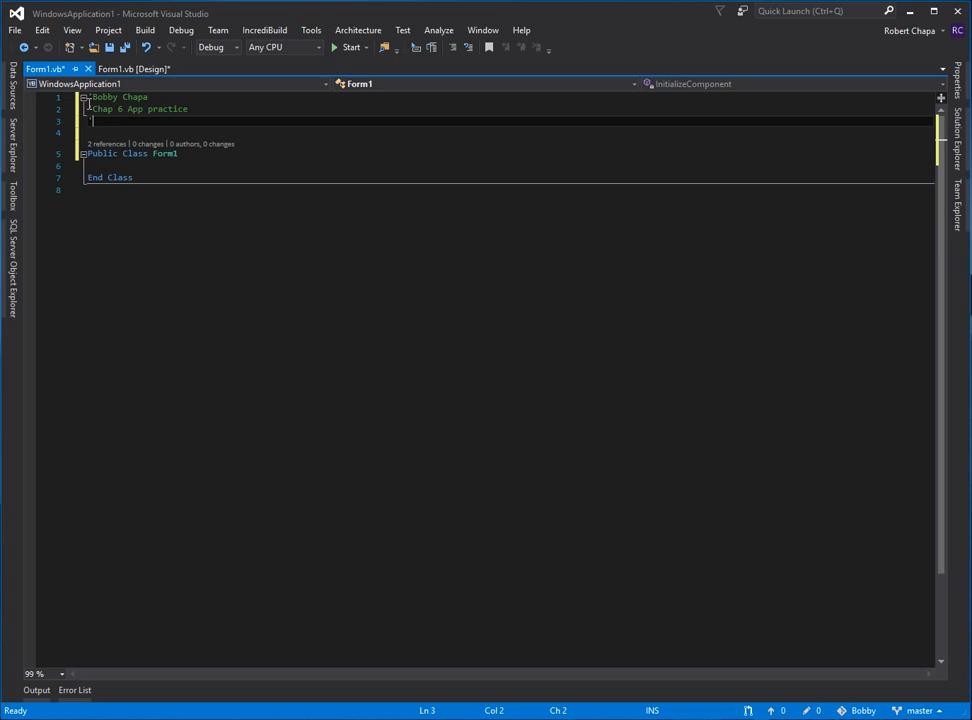
text('Date)
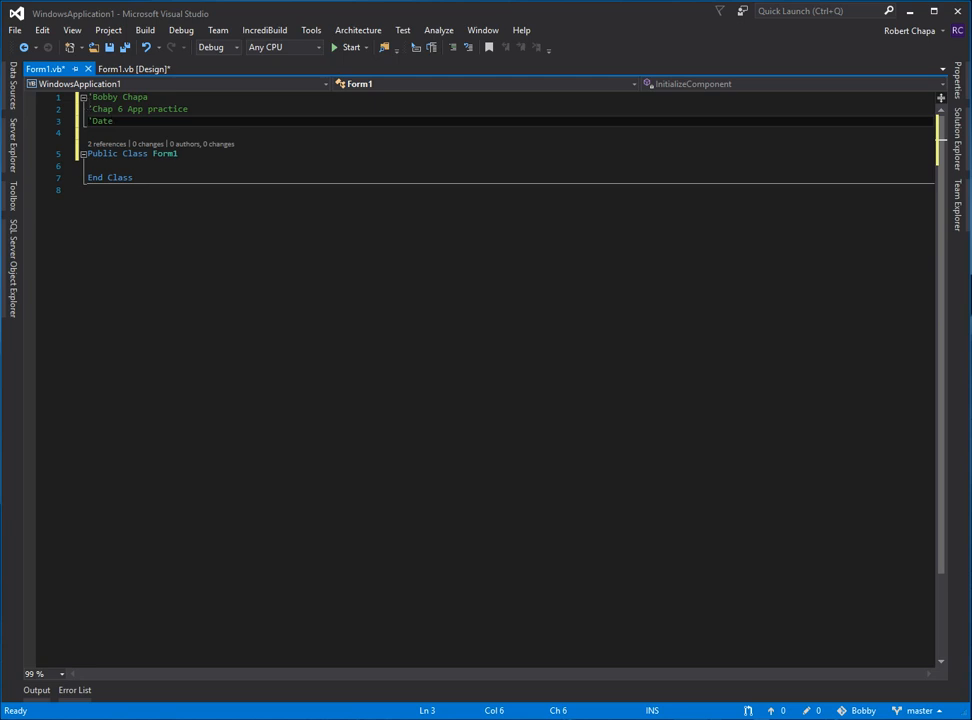
mouse_move(220, 216)
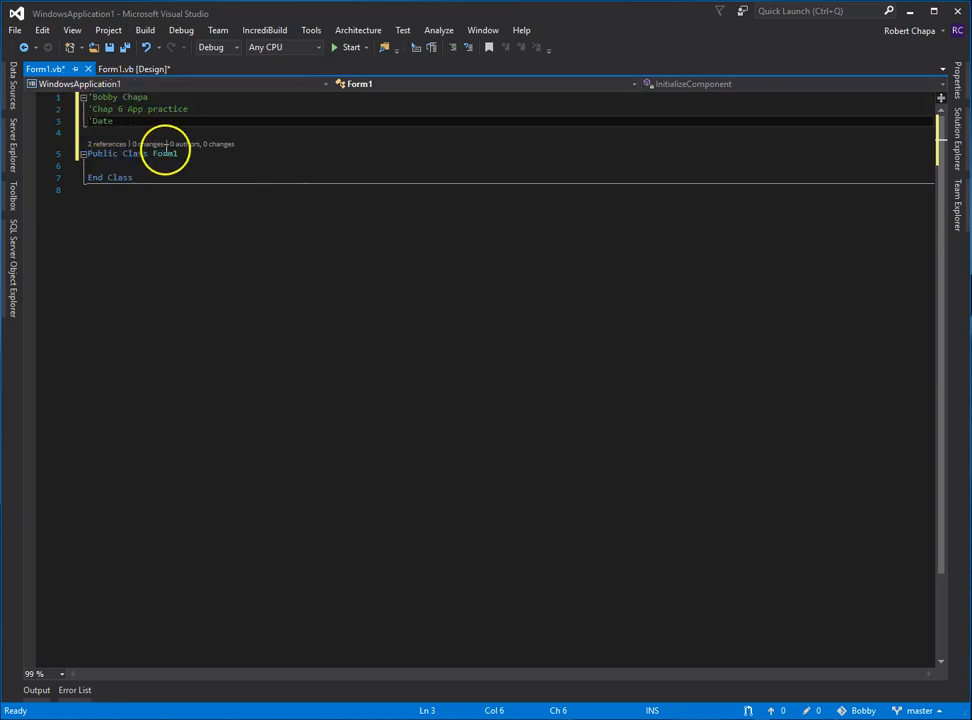
- Create an empty Private Sub Main() procedure inside the Form1 class
double_click(164, 152)
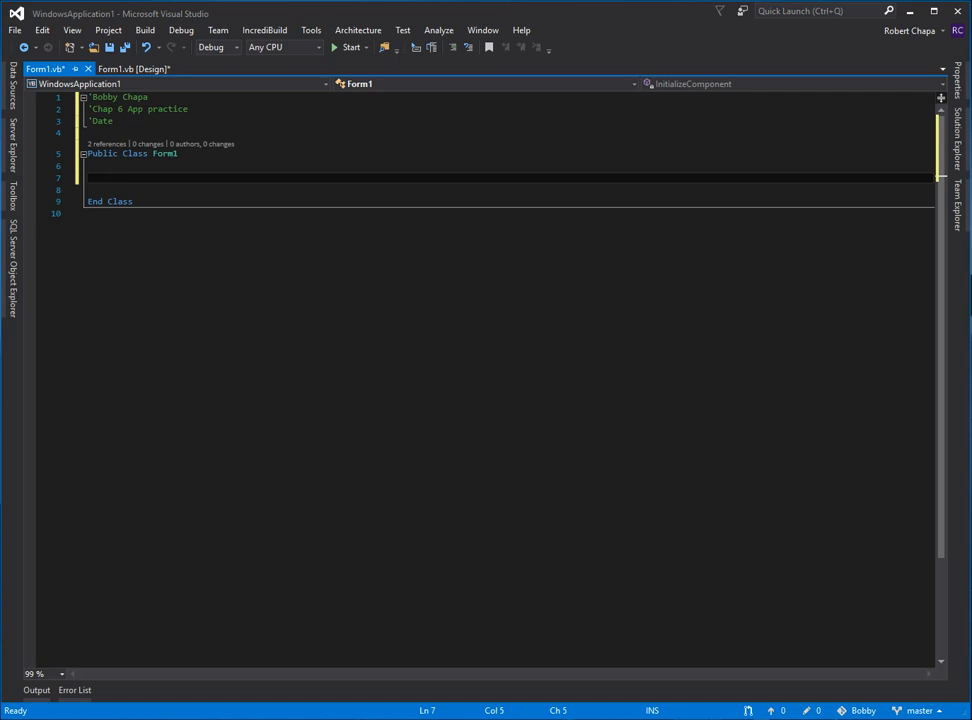
click(136, 68)
text(Private Sub Main())
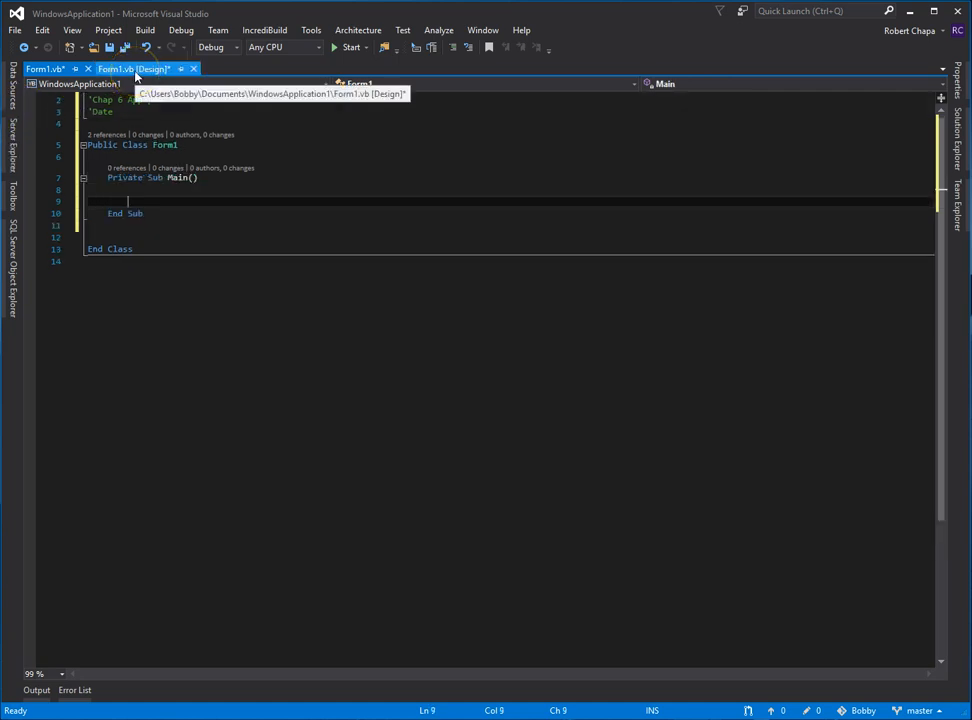
- Generate the Button1_Click handler and label it with an 'Event Handlers comment above
click(132, 68)
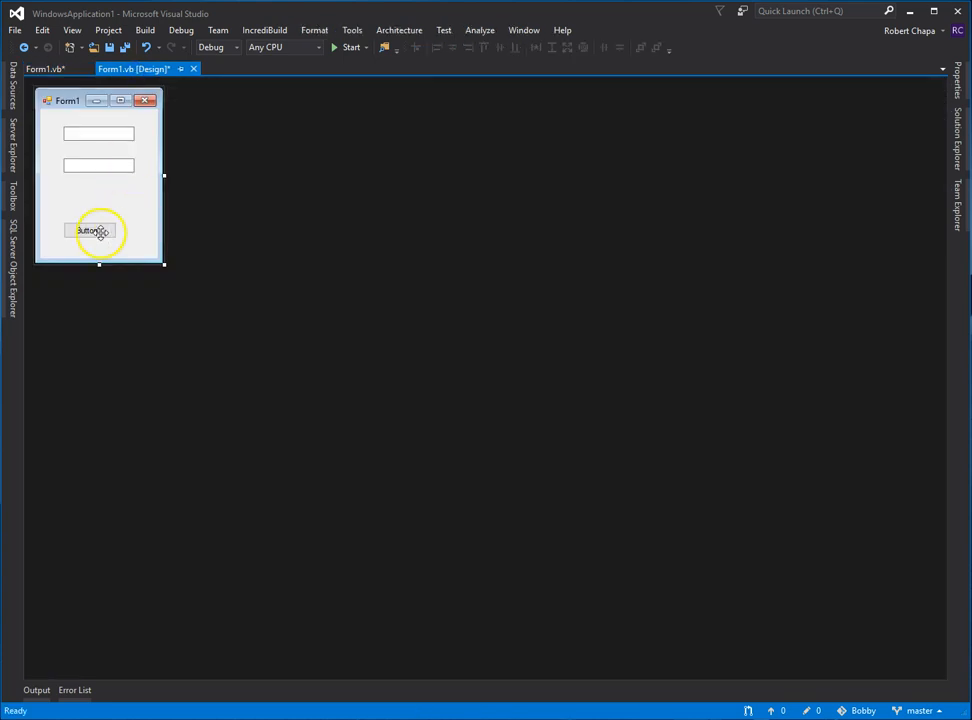
double_click(90, 230)
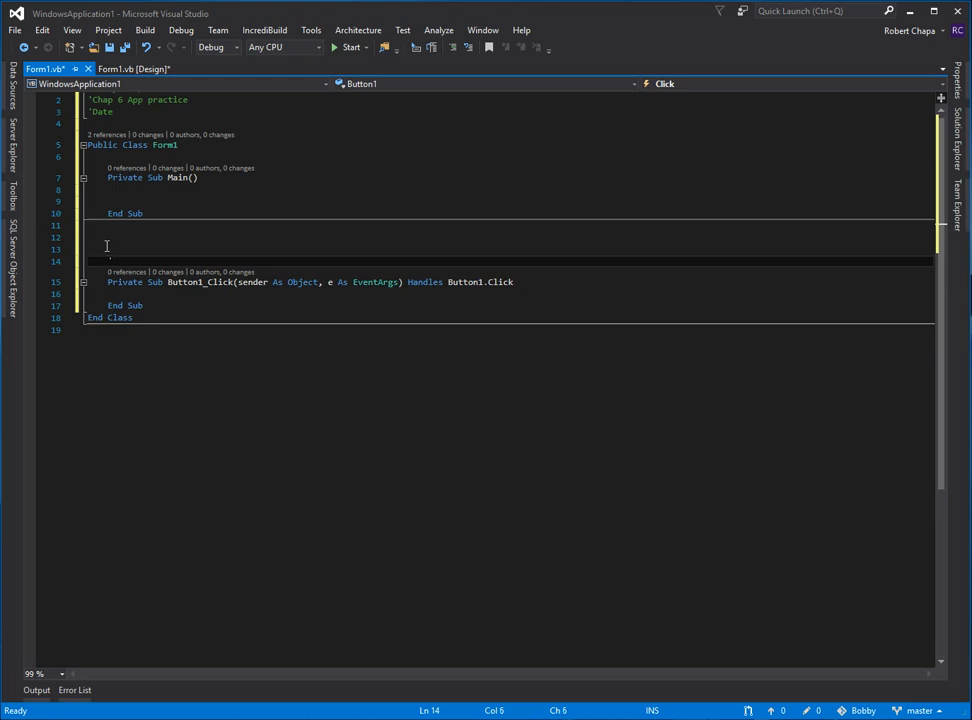
text('Event Handl)
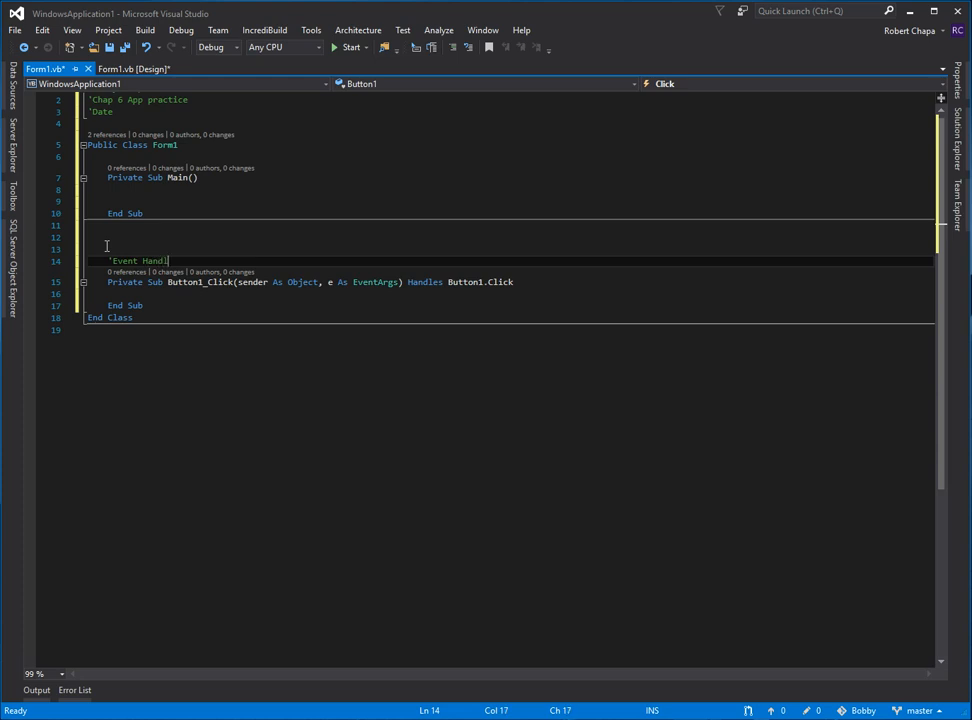
text(ers------)
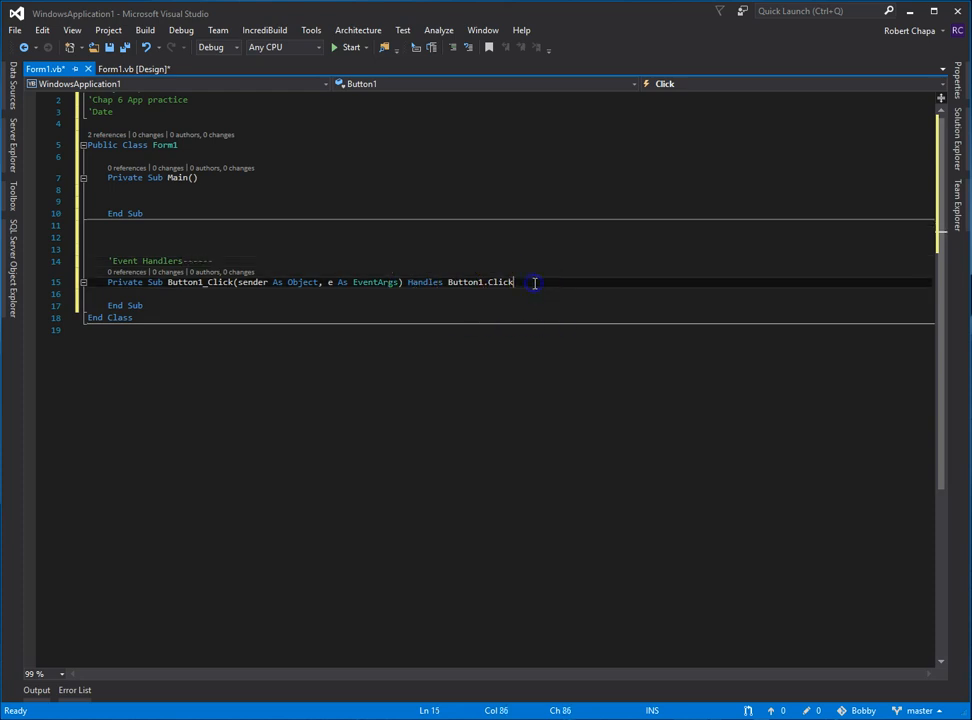
- Make Button1_Click call Main() on its own line
key(enter)
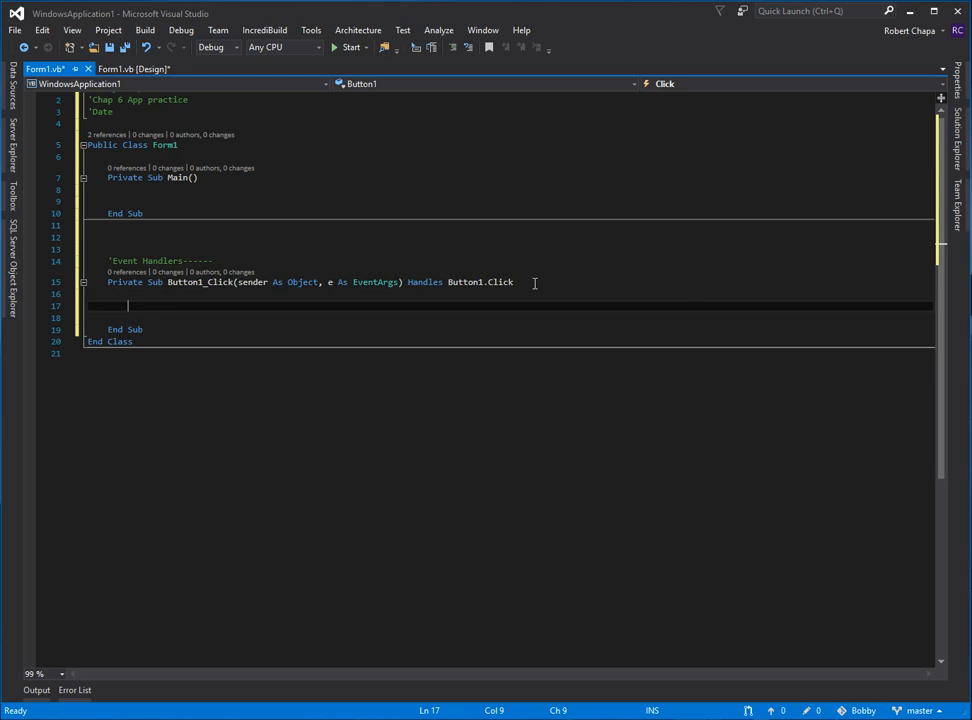
text(Main()
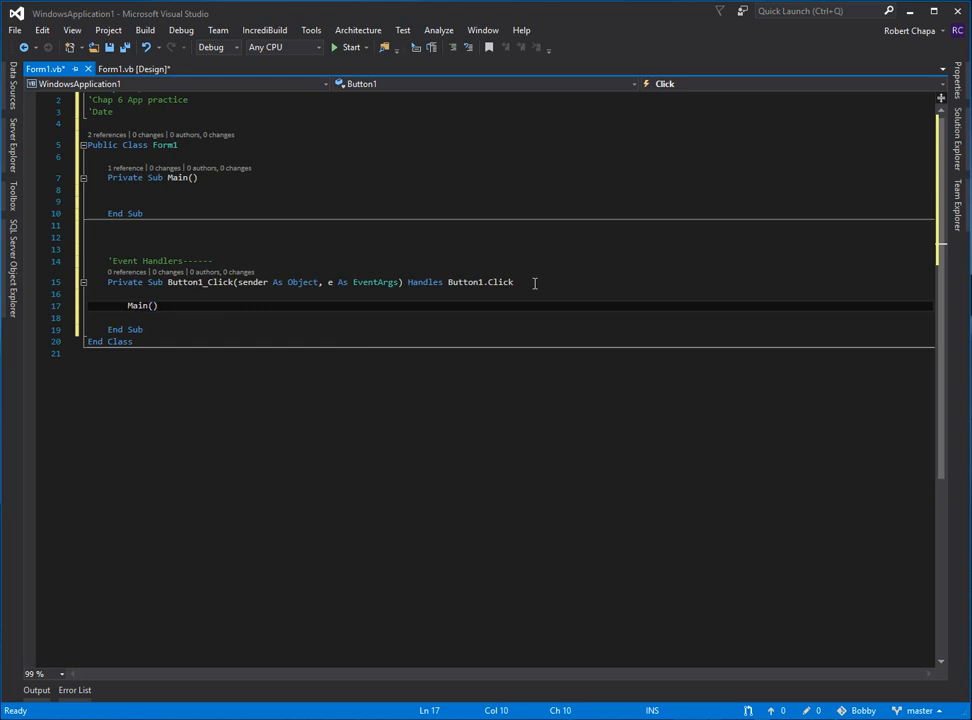
double_click(138, 304)
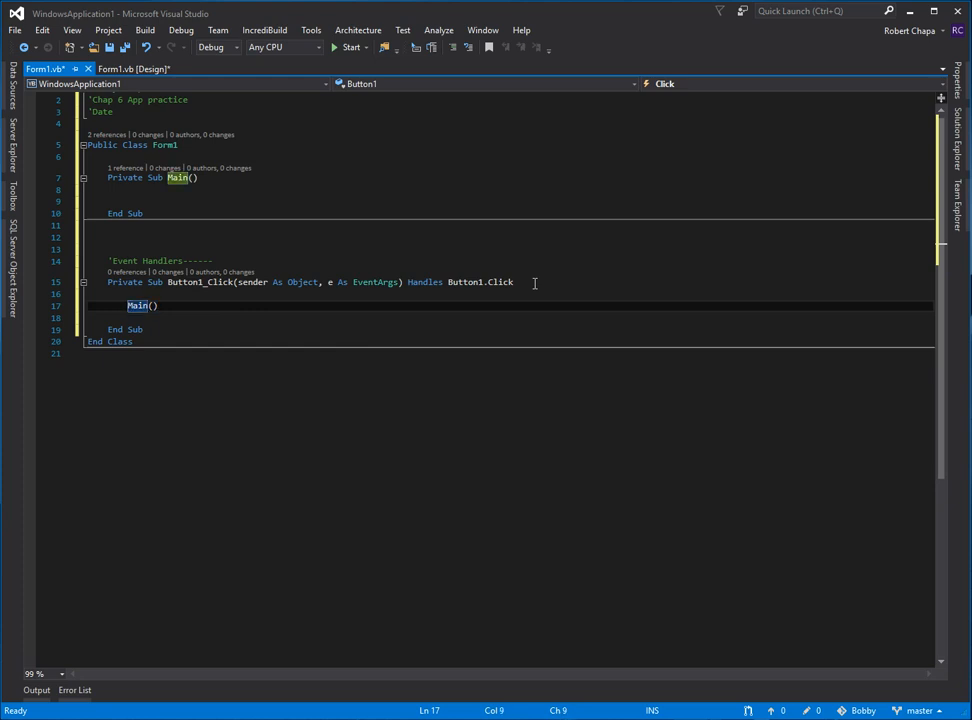
text(')
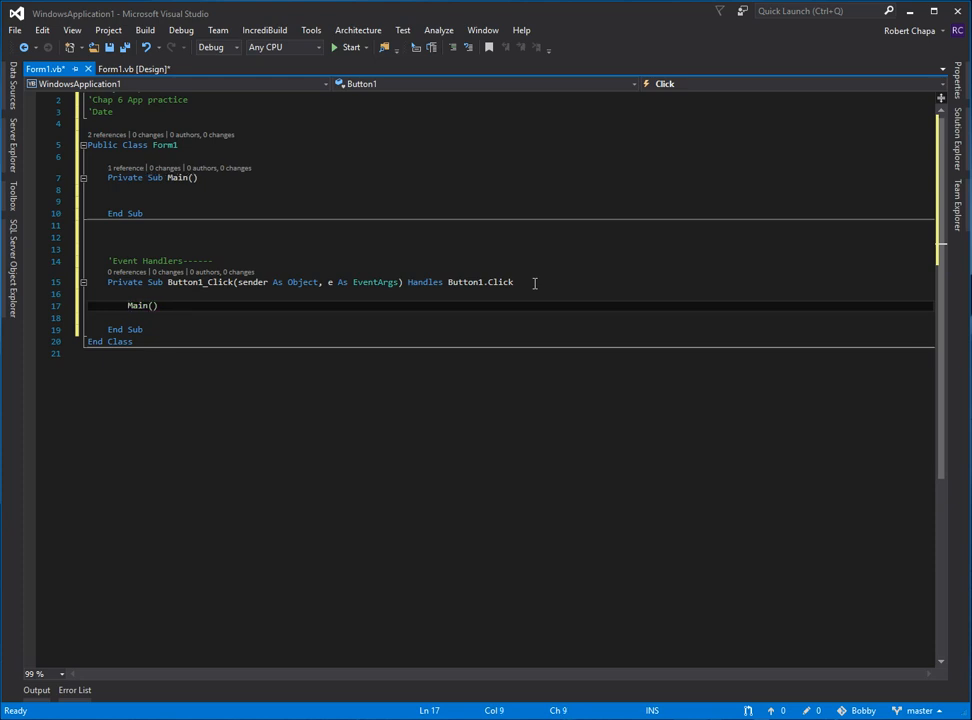
double_click(138, 306)
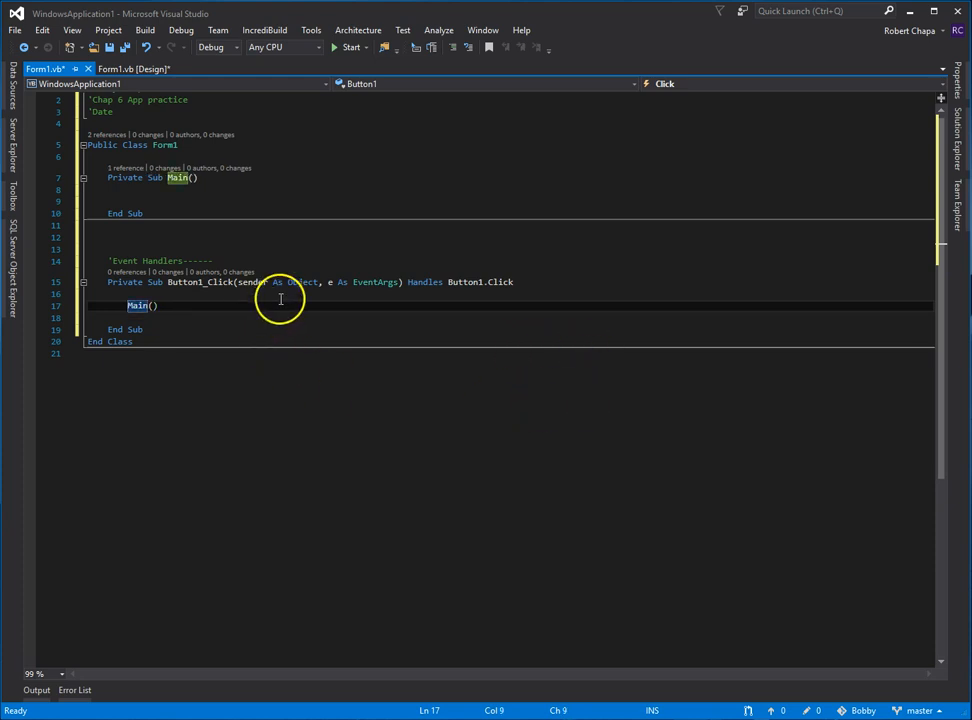
mouse_move(210, 304)
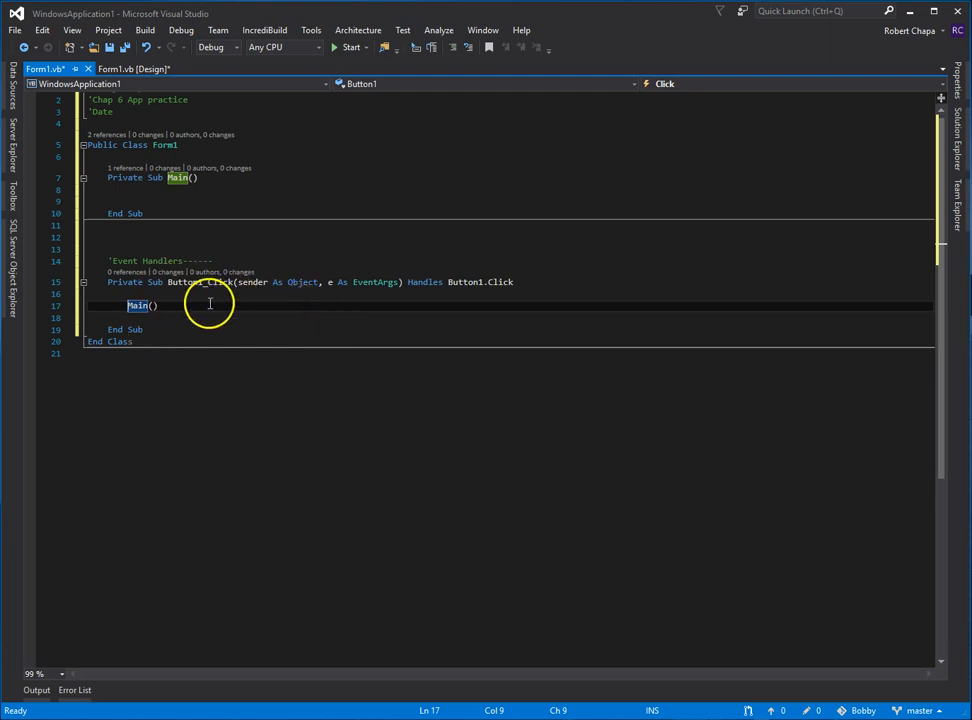
mouse_move(212, 188)
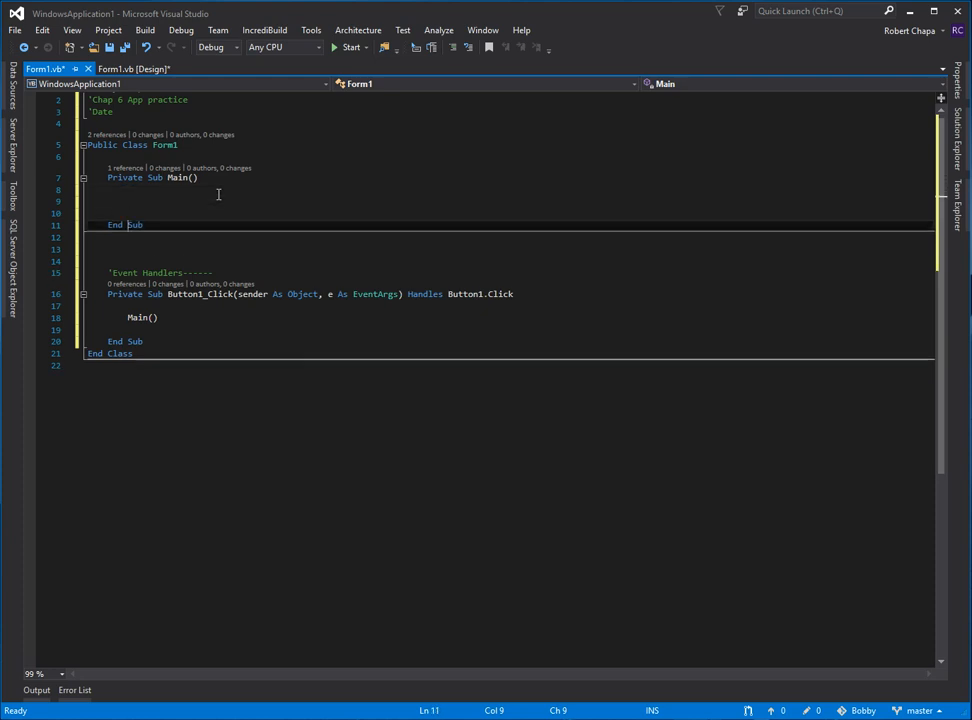
- Start a Private Function Add() between Main and the event handlers
key(enter)
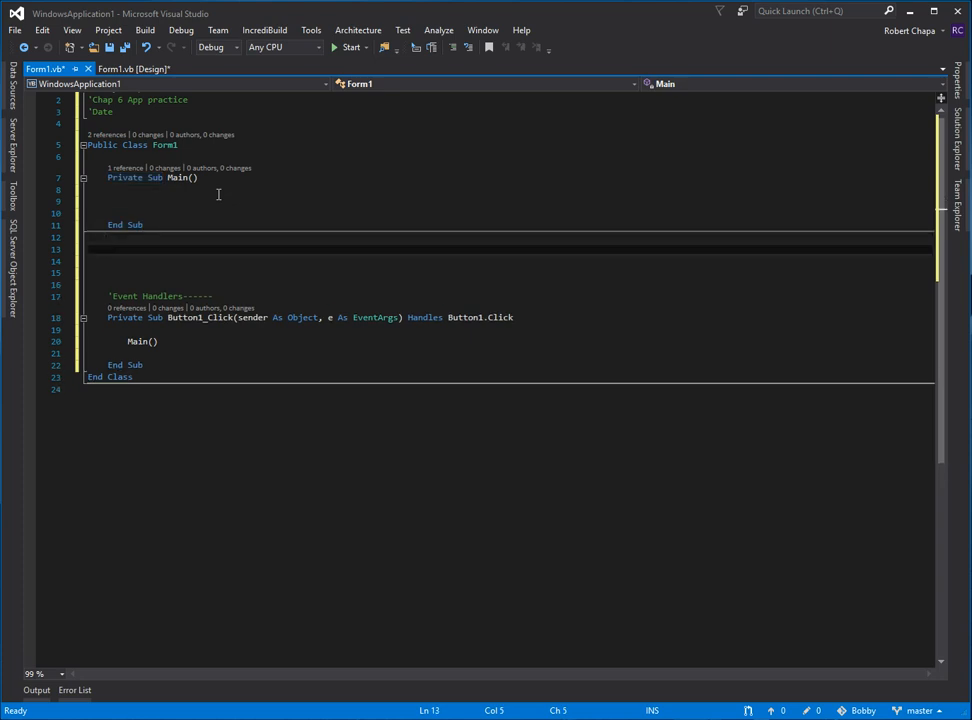
click(108, 248)
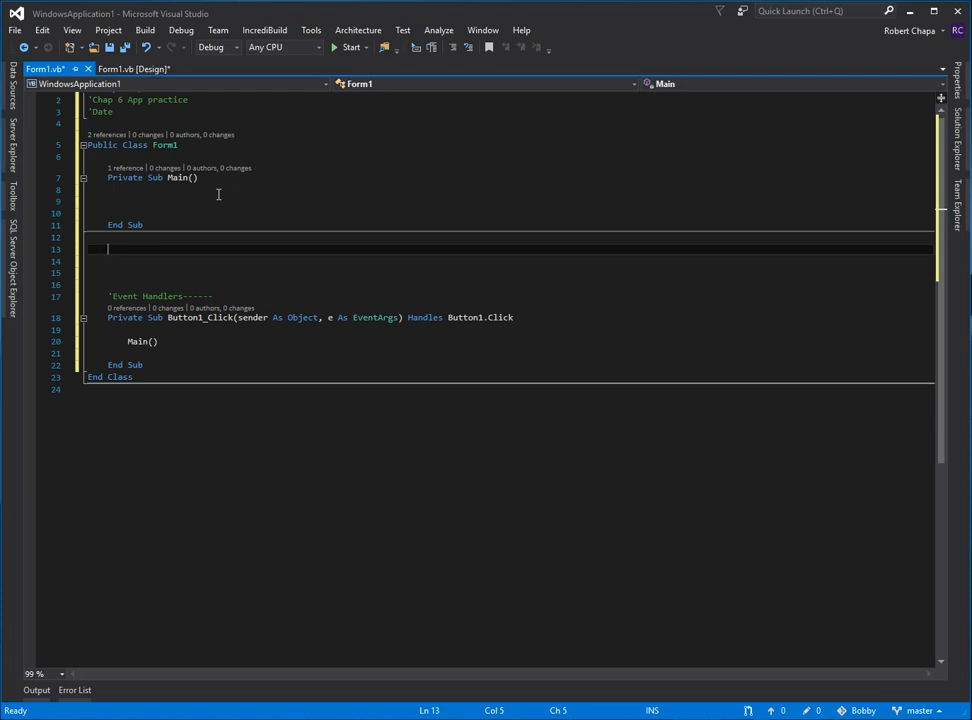
text(pr)
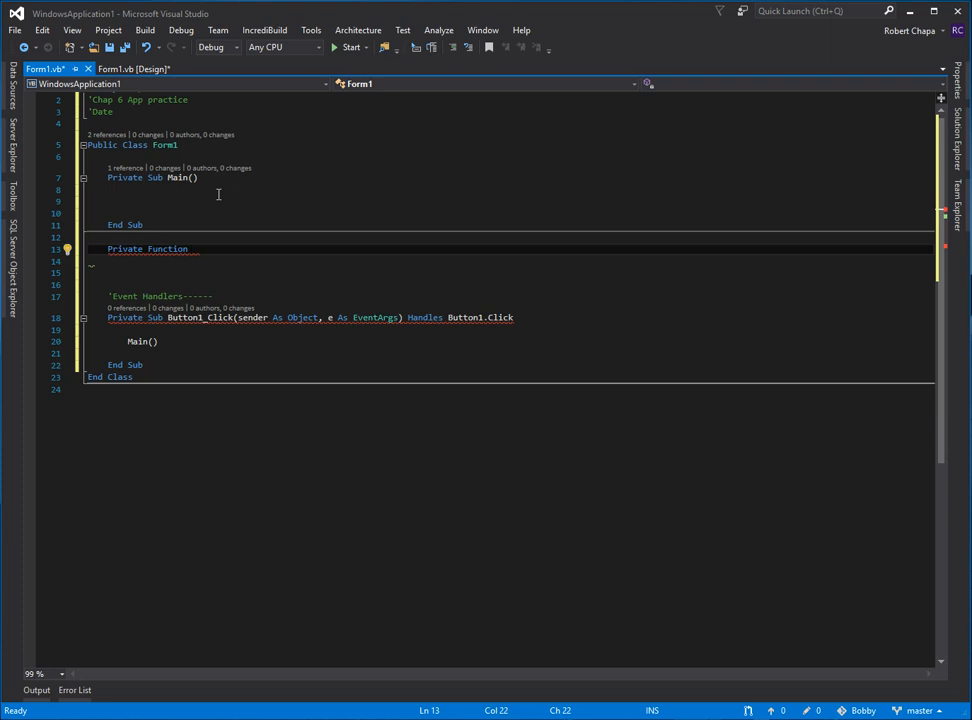
text(Add()
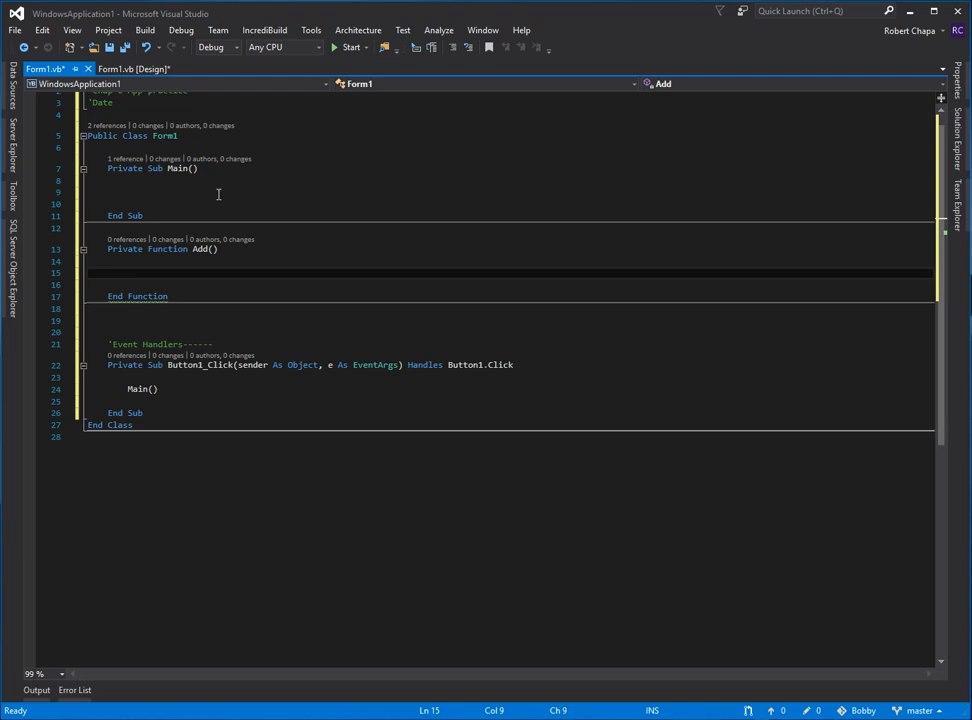
- Inside Add, declare Dim output As Double and finish with Return output
text(dim)
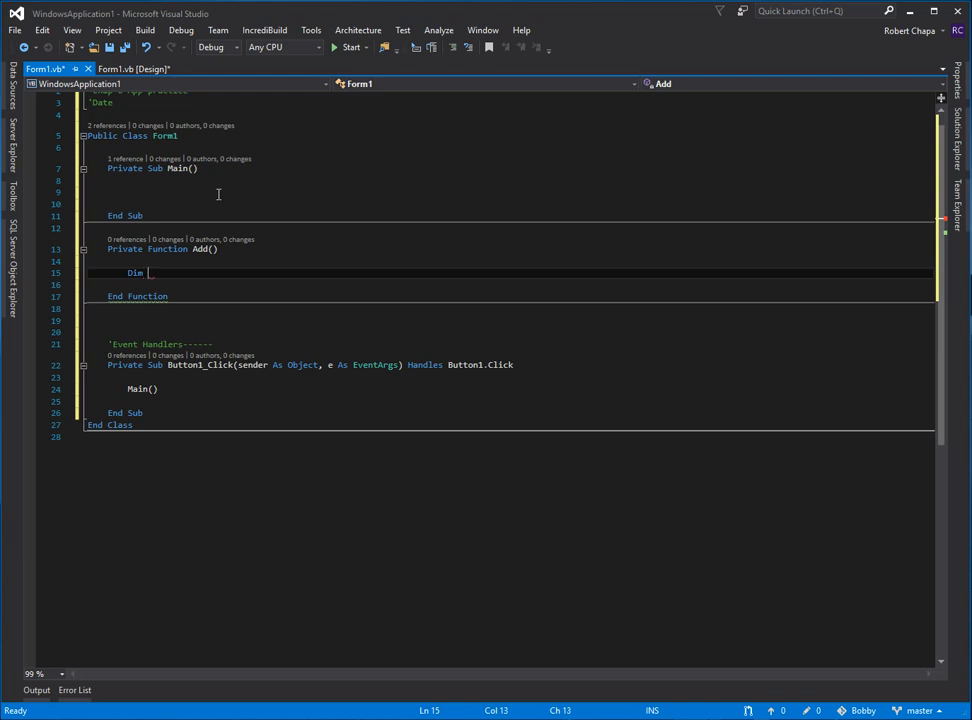
text(output)
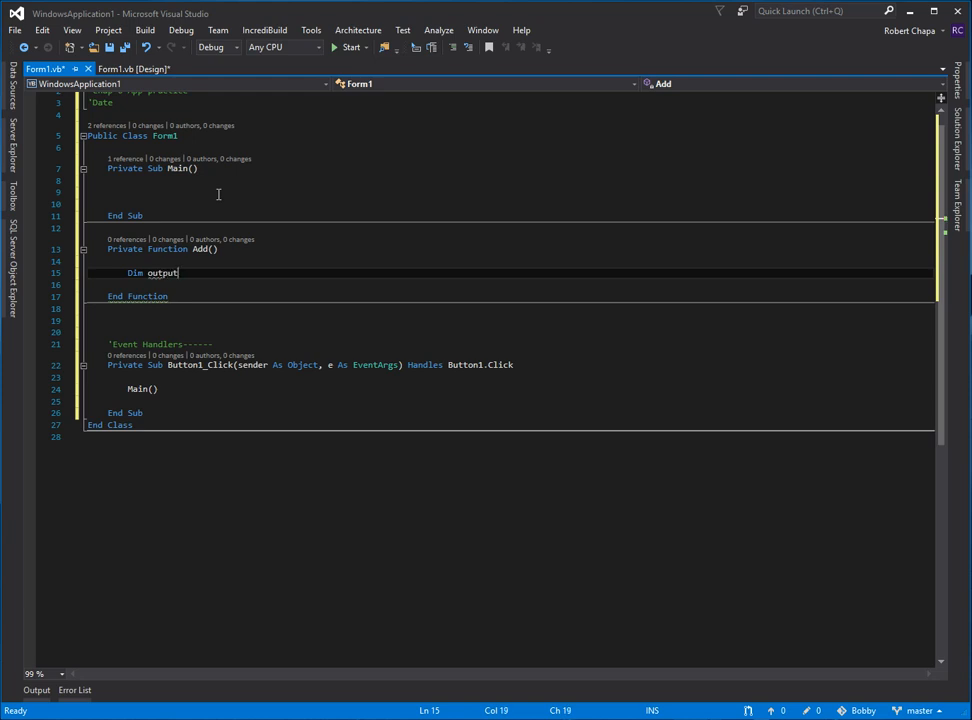
double_click(160, 272)
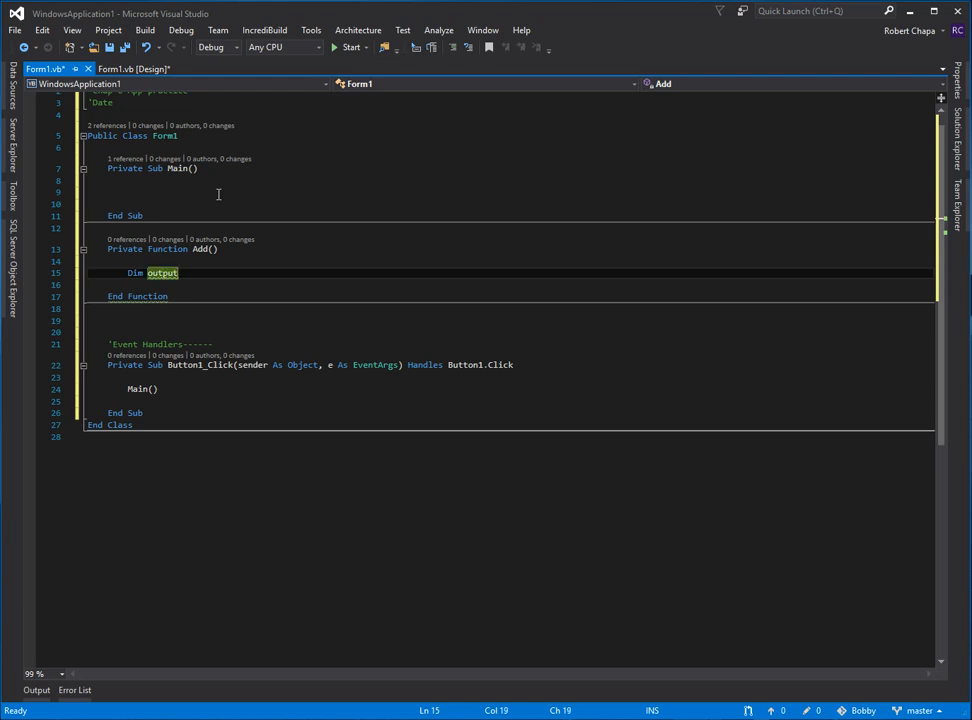
text(As)
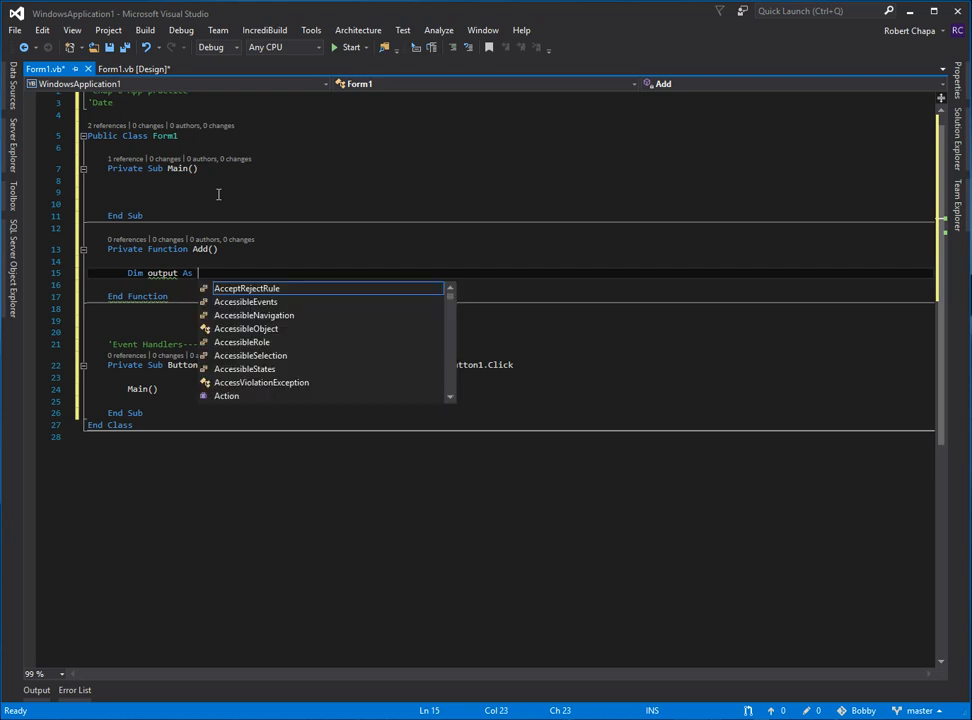
text(d)
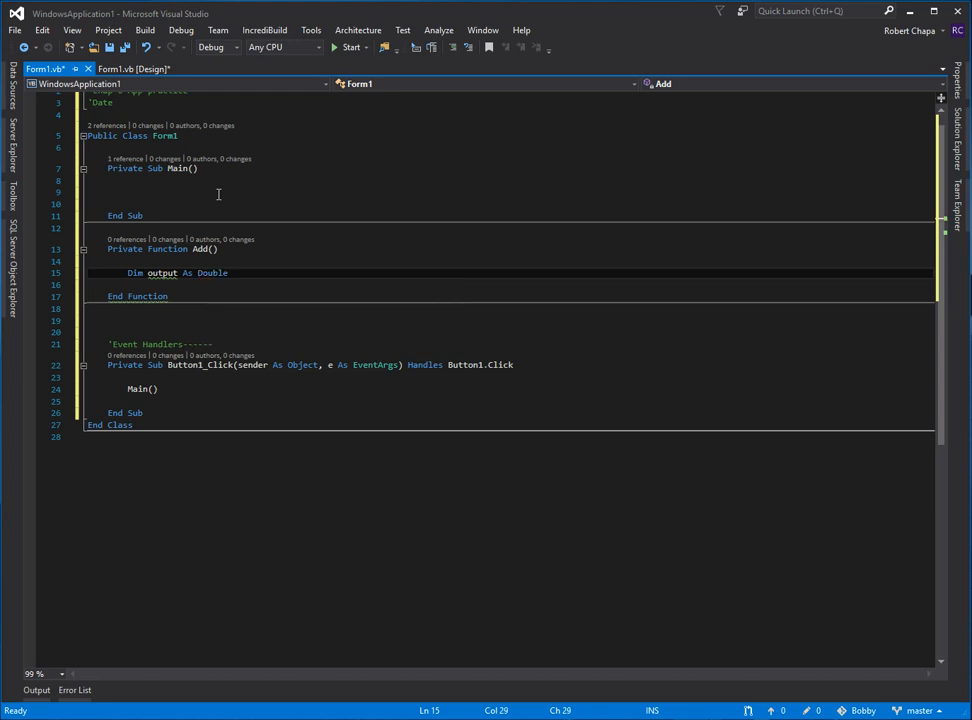
double_click(212, 272)
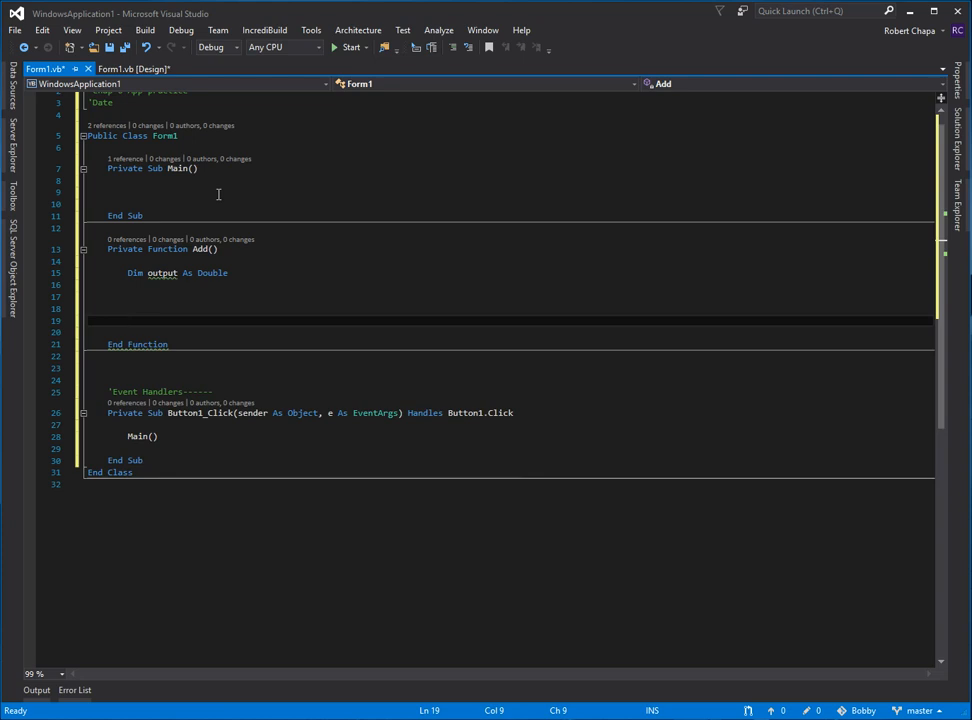
text(Return)
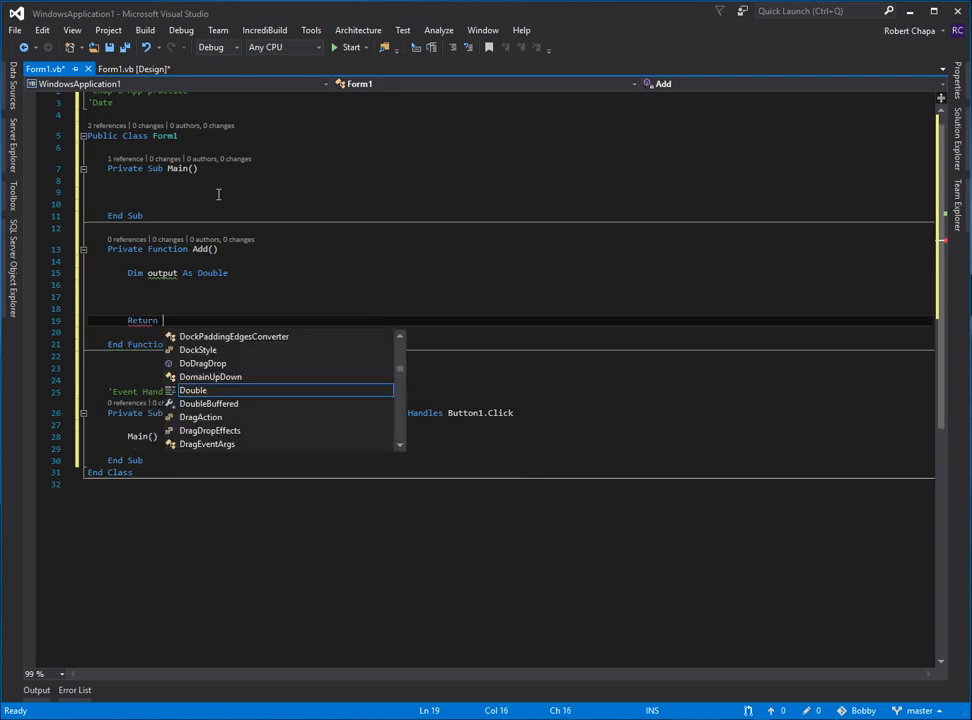
text(output)
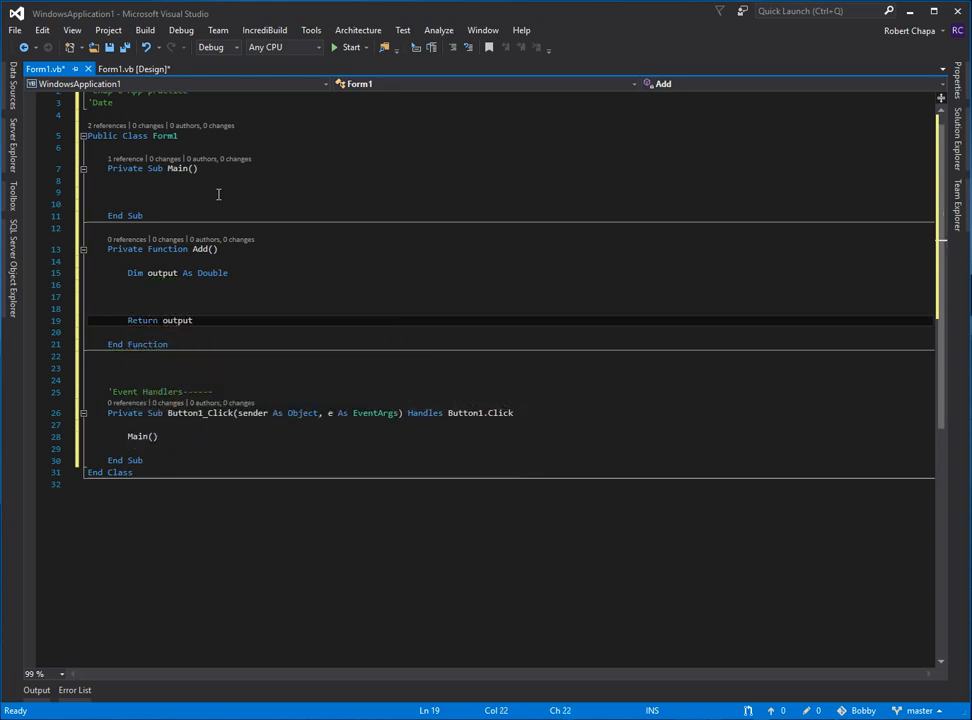
click(210, 248)
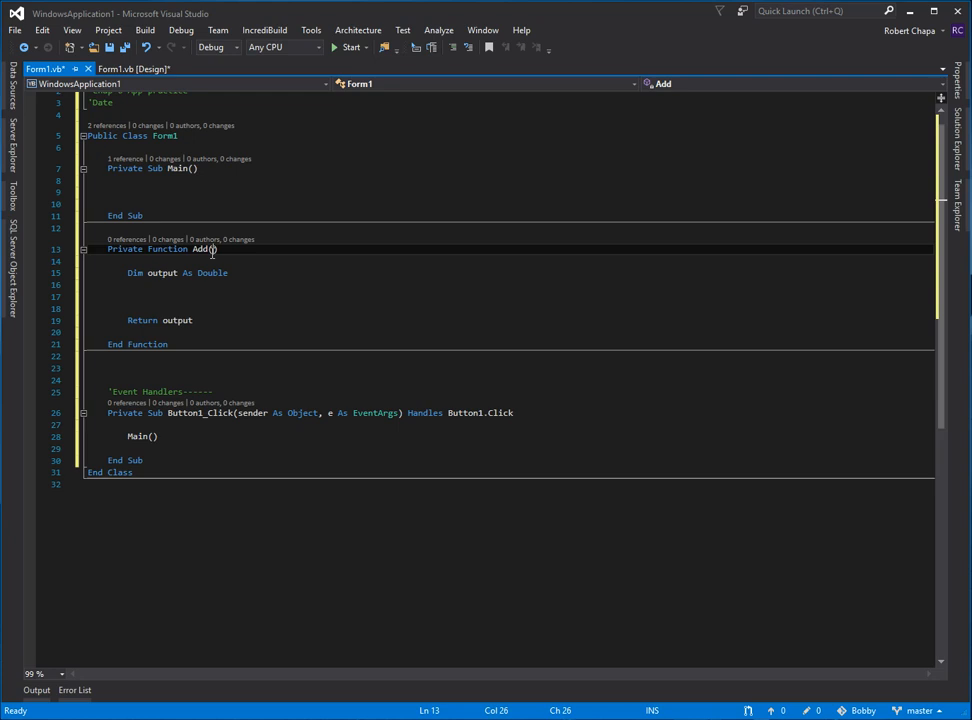
- Give Add the parameters x As Double, y As Double
text(nu)
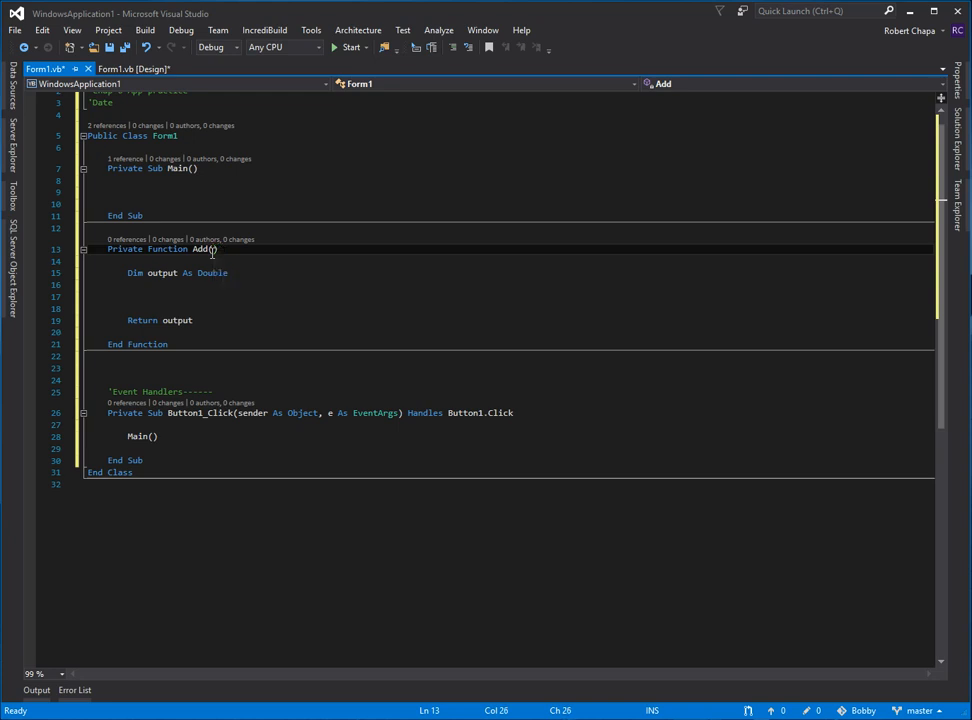
text(x As Double, y As Double)
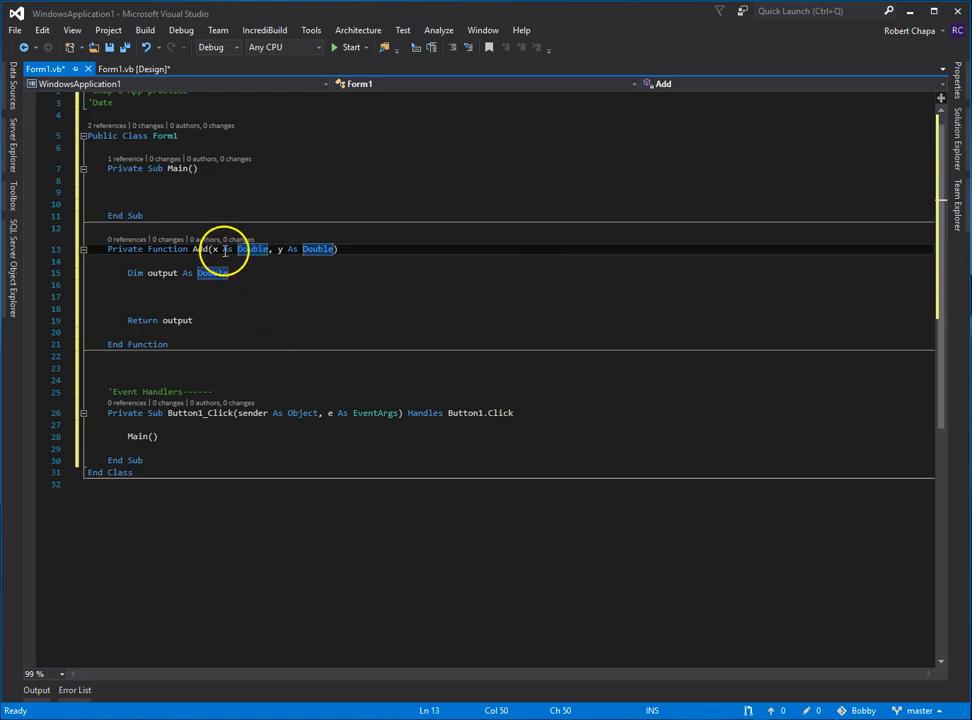
mouse_move(316, 248)
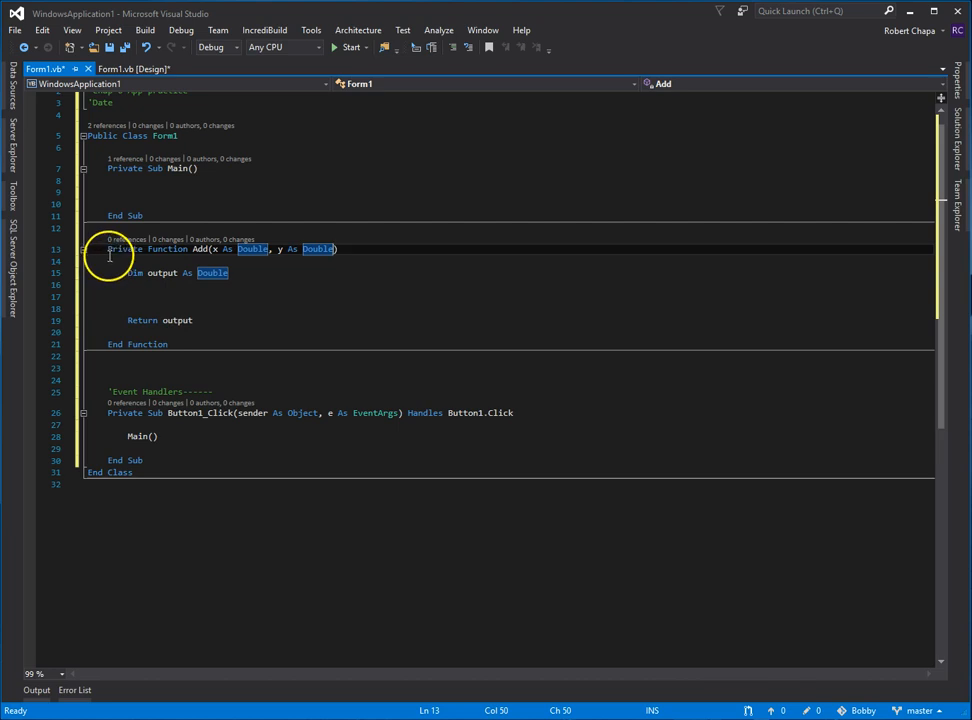
mouse_move(200, 248)
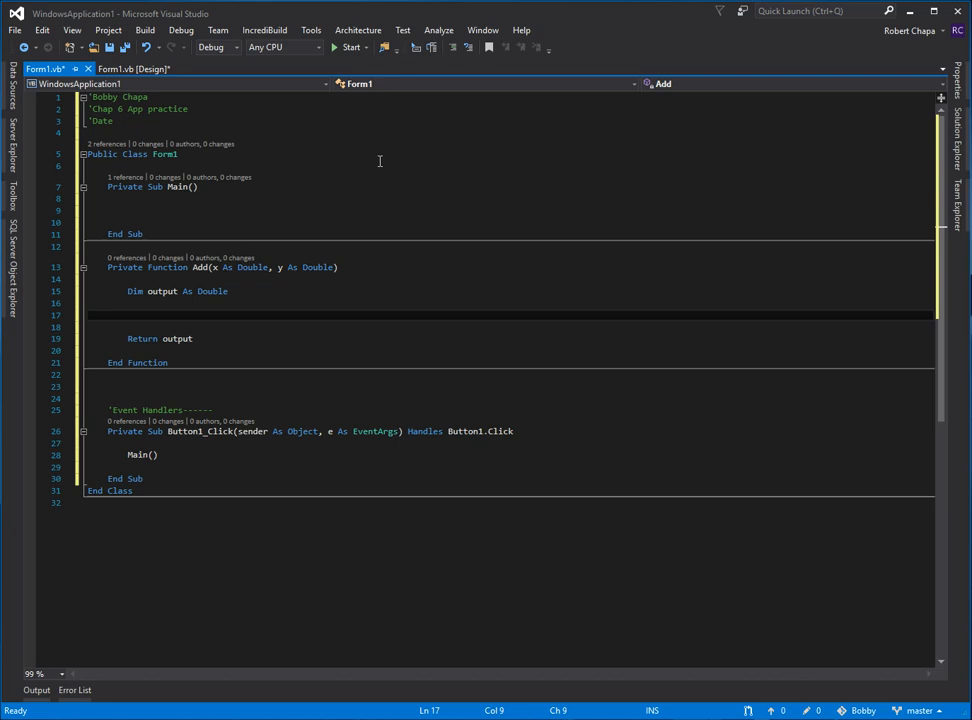
click(128, 316)
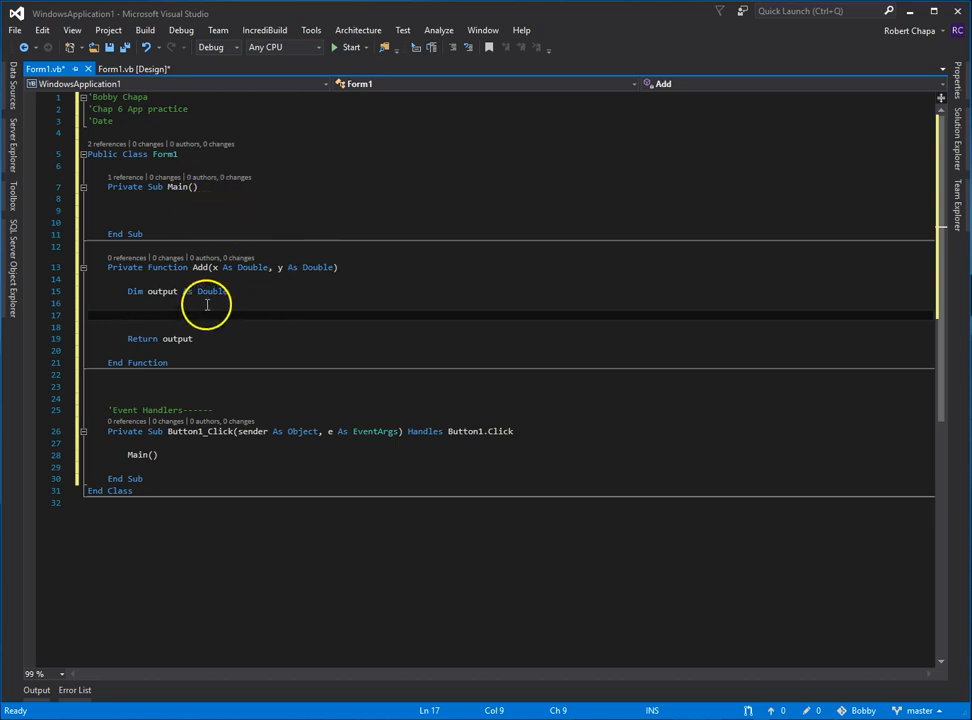
mouse_move(212, 292)
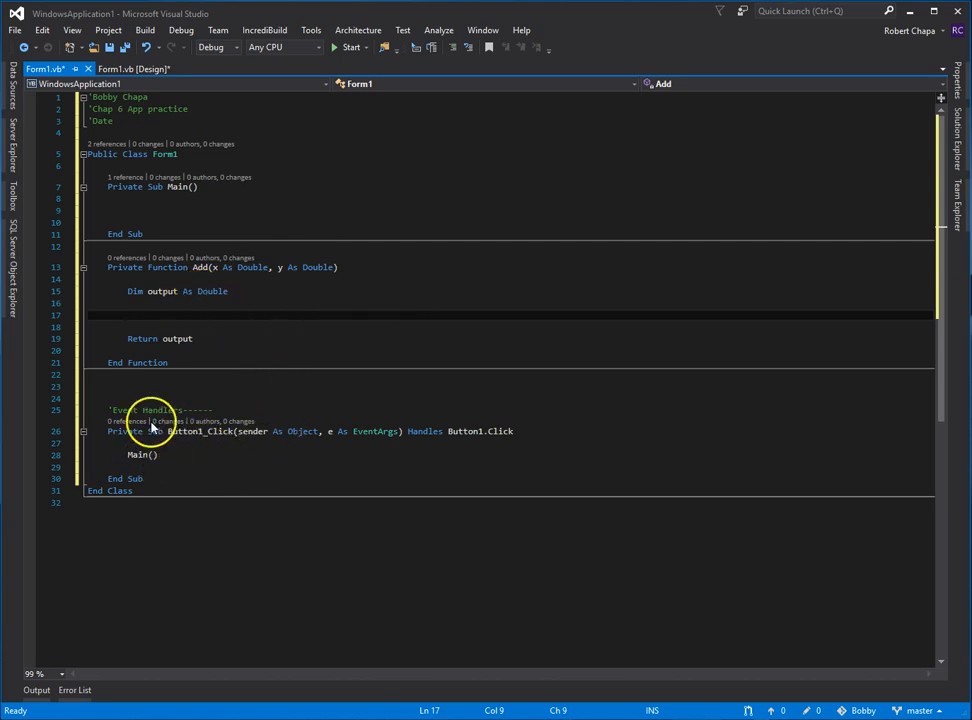
mouse_move(200, 420)
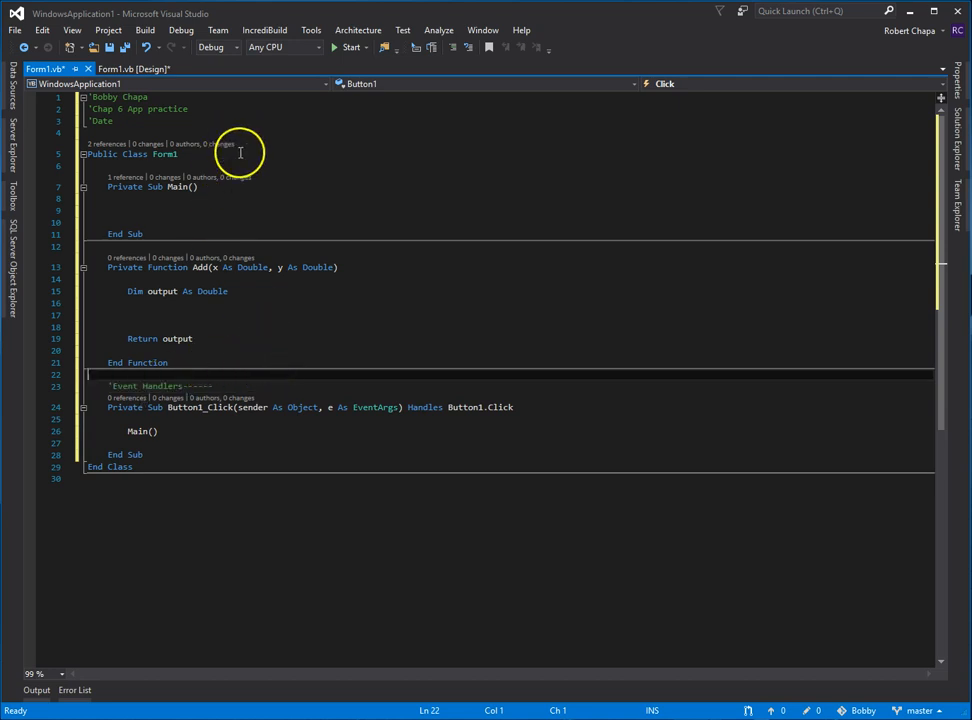
mouse_move(270, 250)
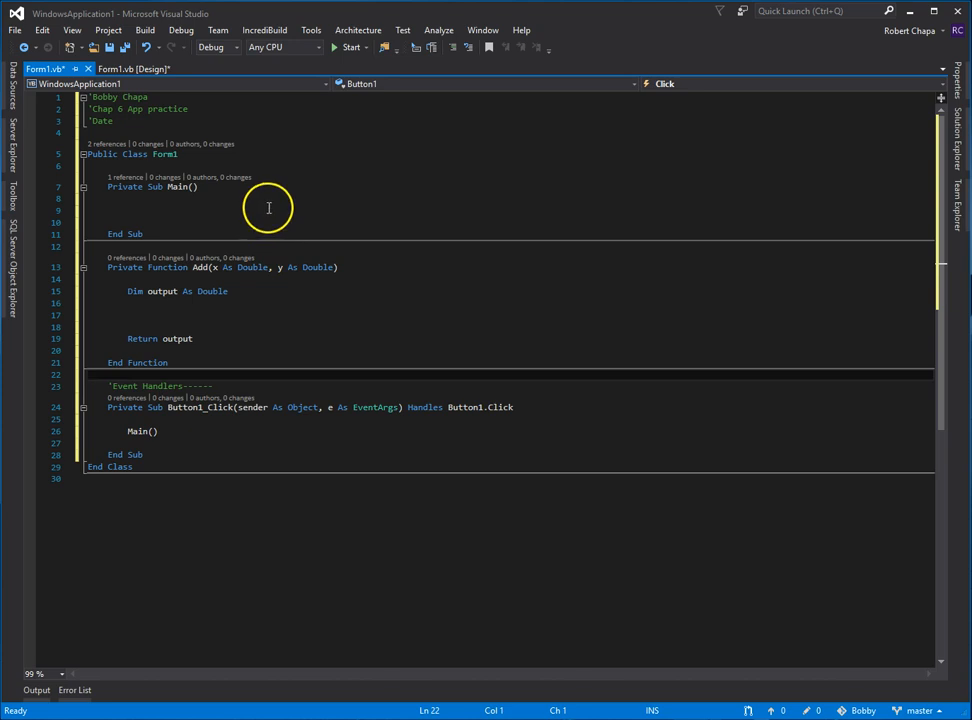
- Assign output = x + y inside Add before the Return statement
click(252, 314)
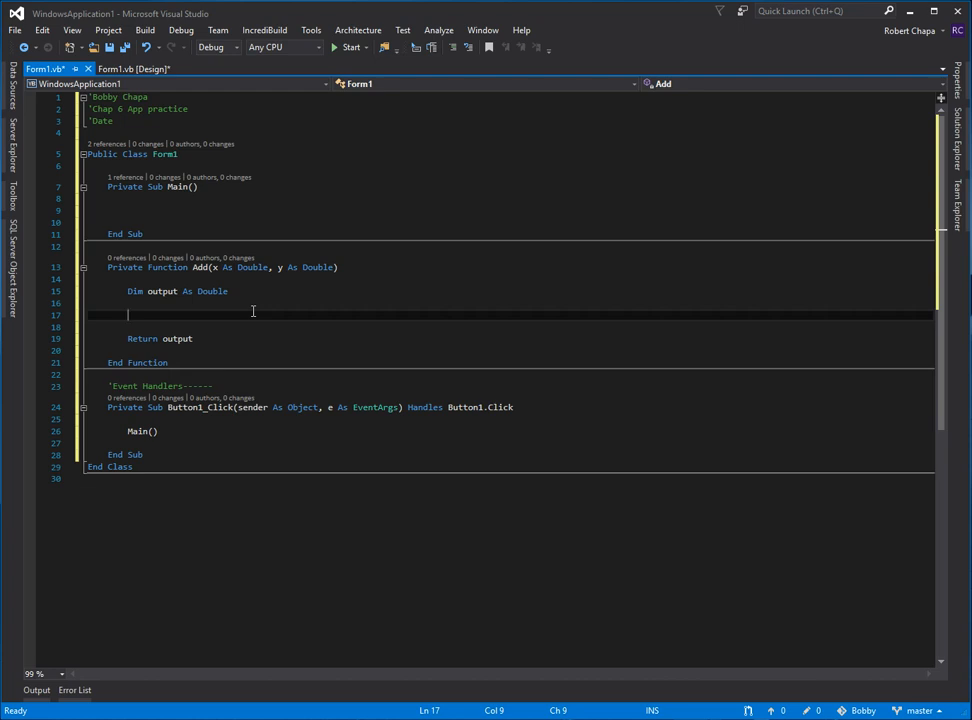
text(output =)
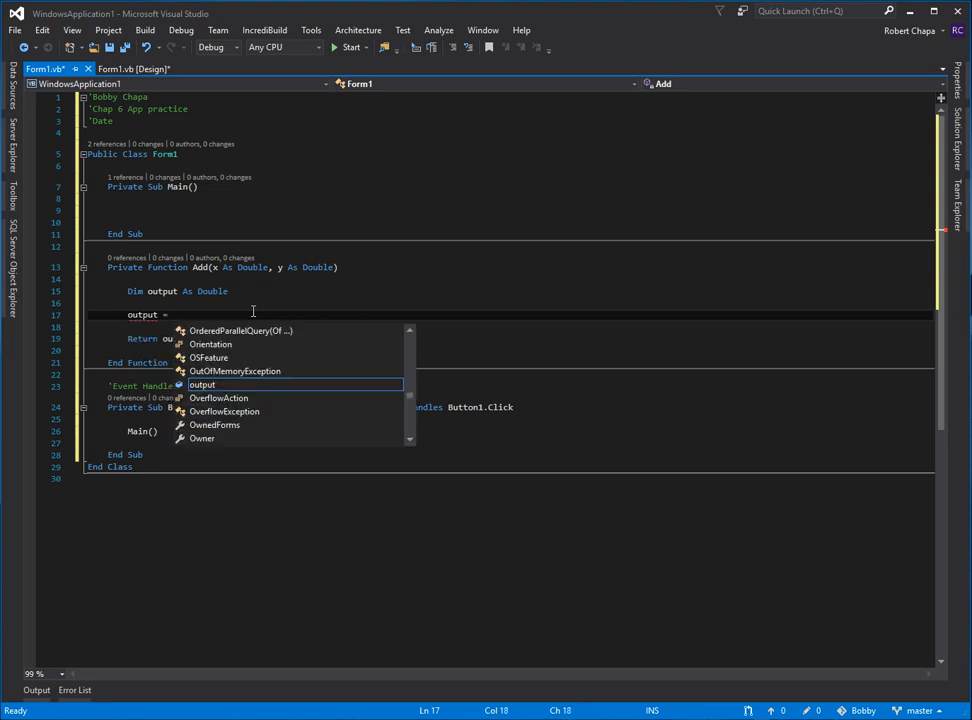
text(x + y)
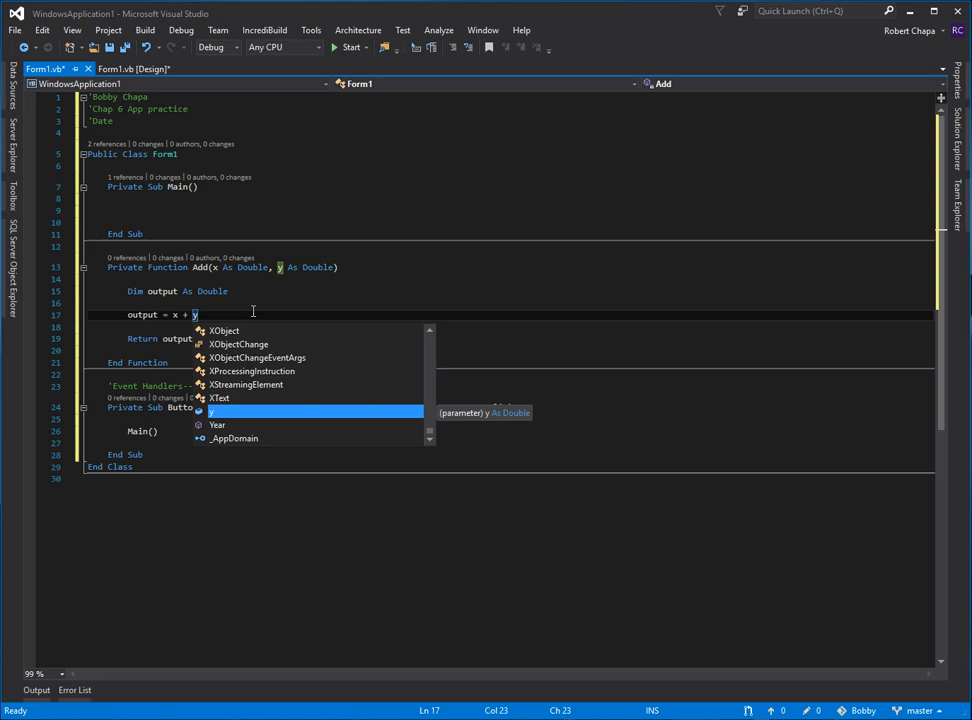
key(Escape)
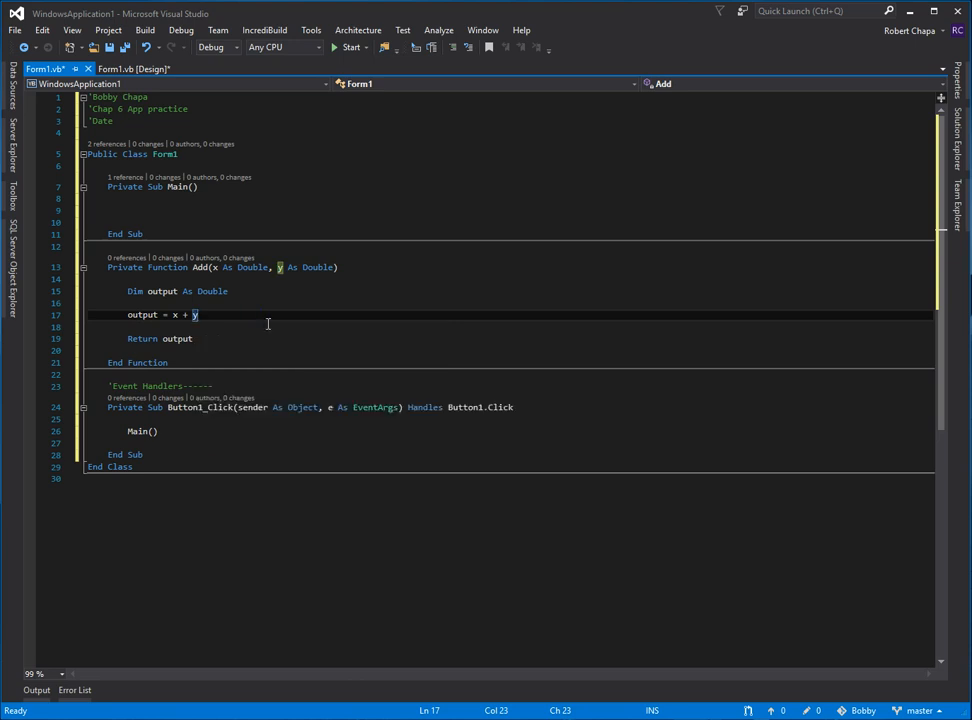
mouse_move(144, 316)
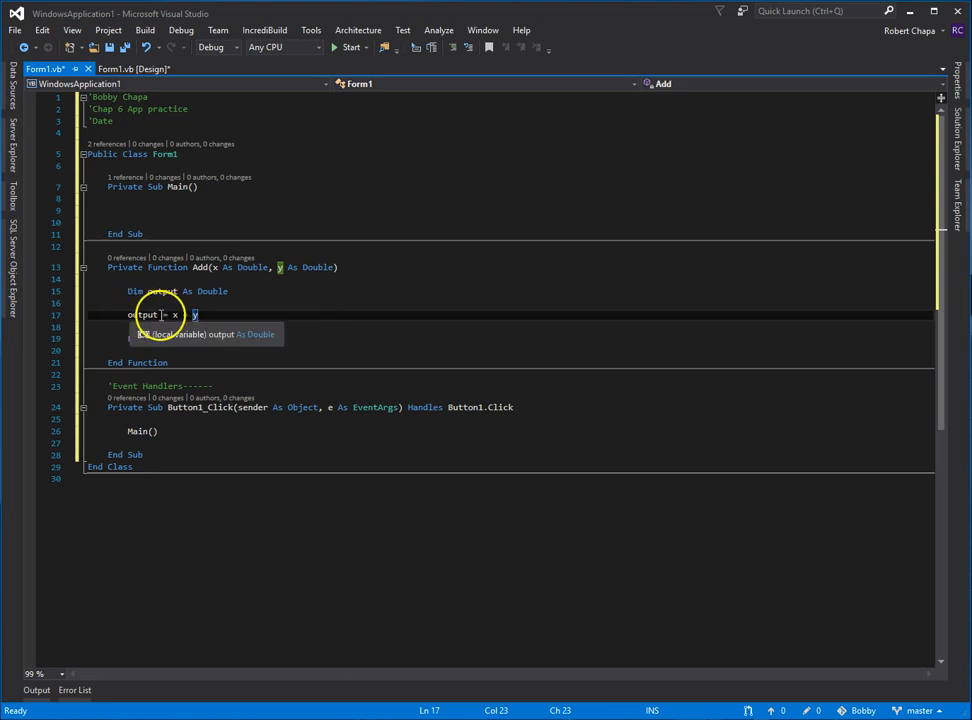
mouse_move(158, 308)
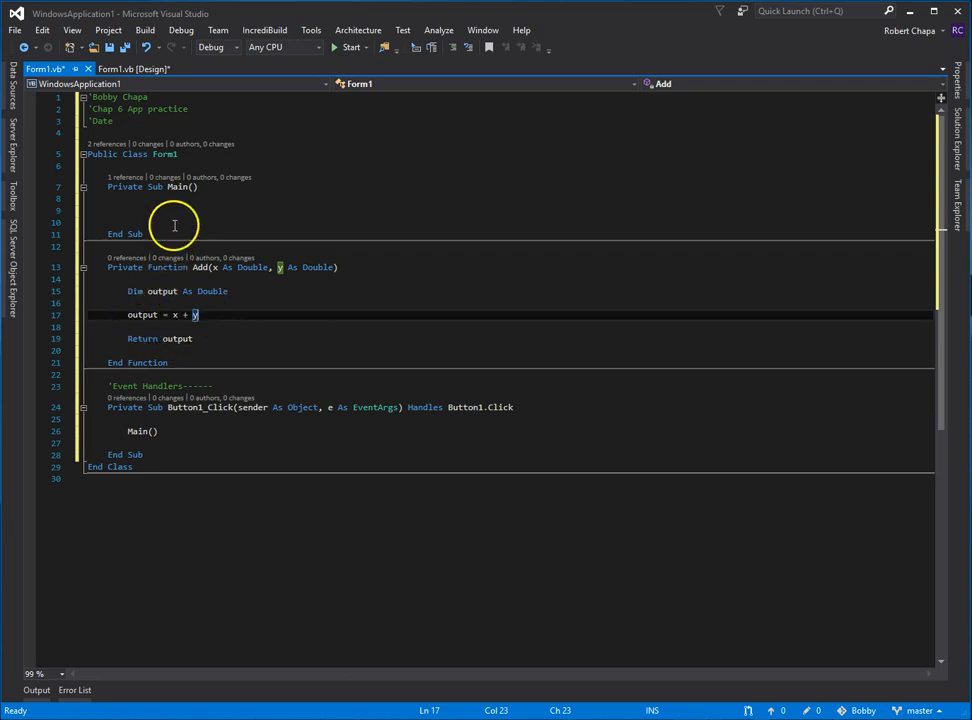
mouse_move(184, 210)
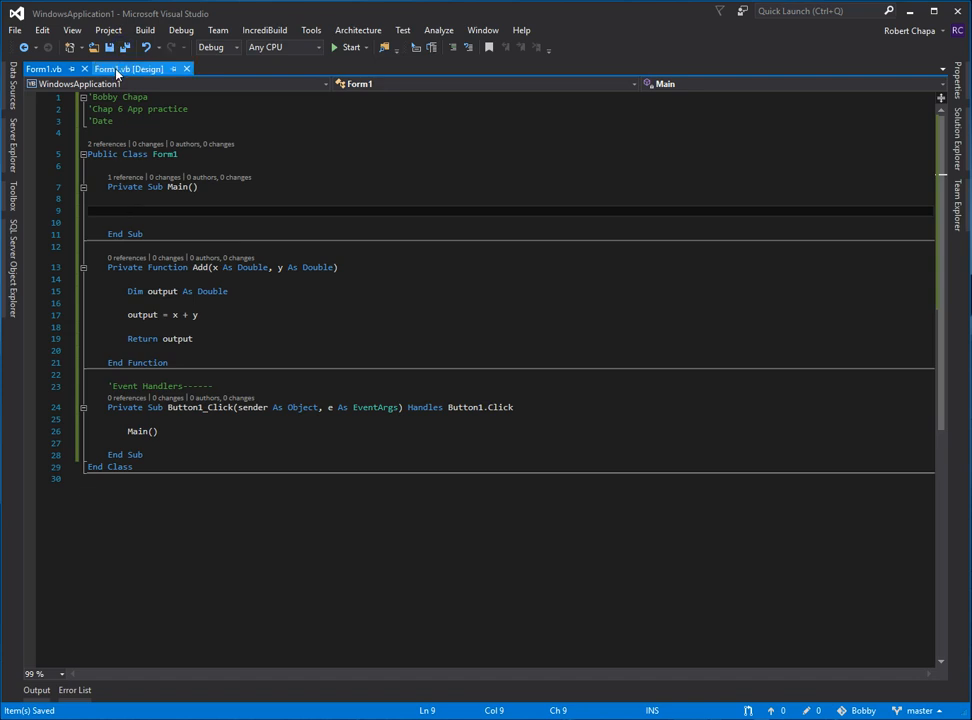
- Return to the Form1 designer, show the project file tree, nudge a text box, and save
click(128, 68)
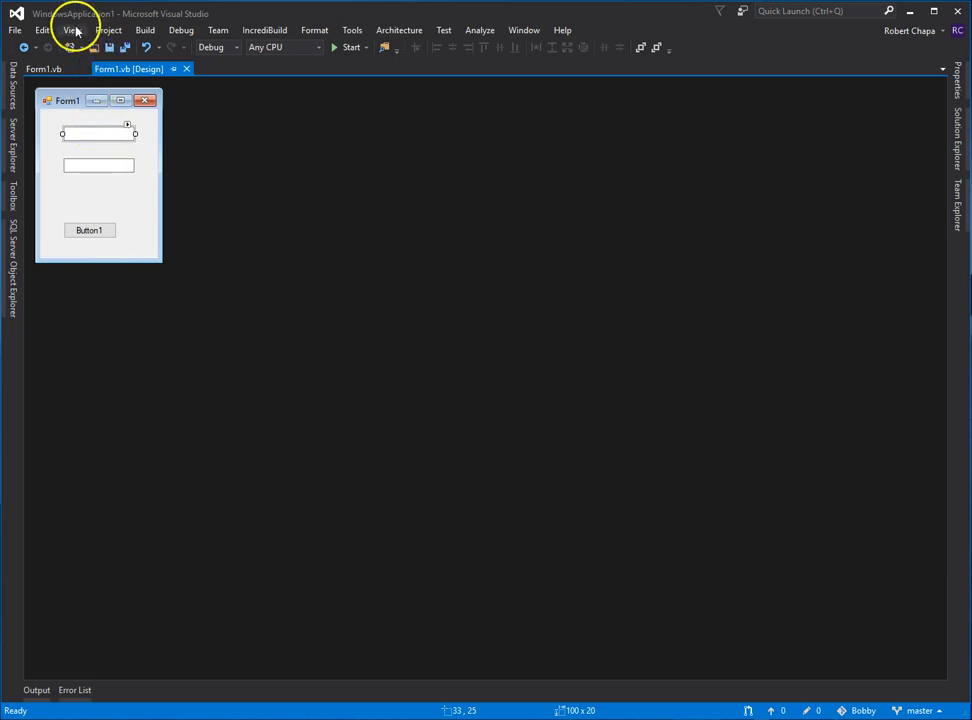
click(72, 30)
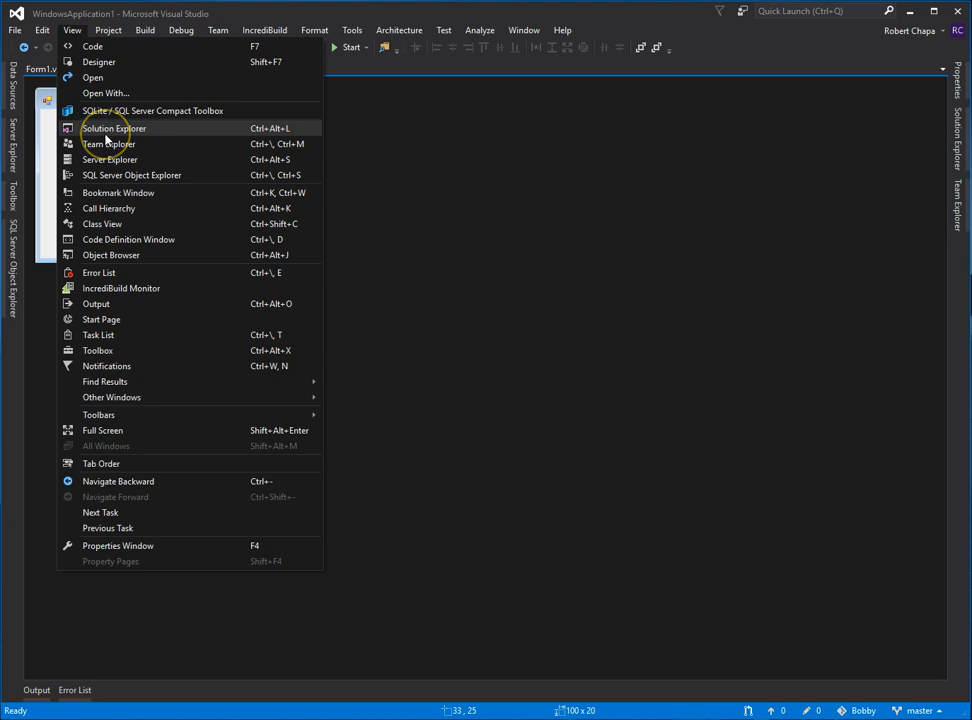
click(112, 128)
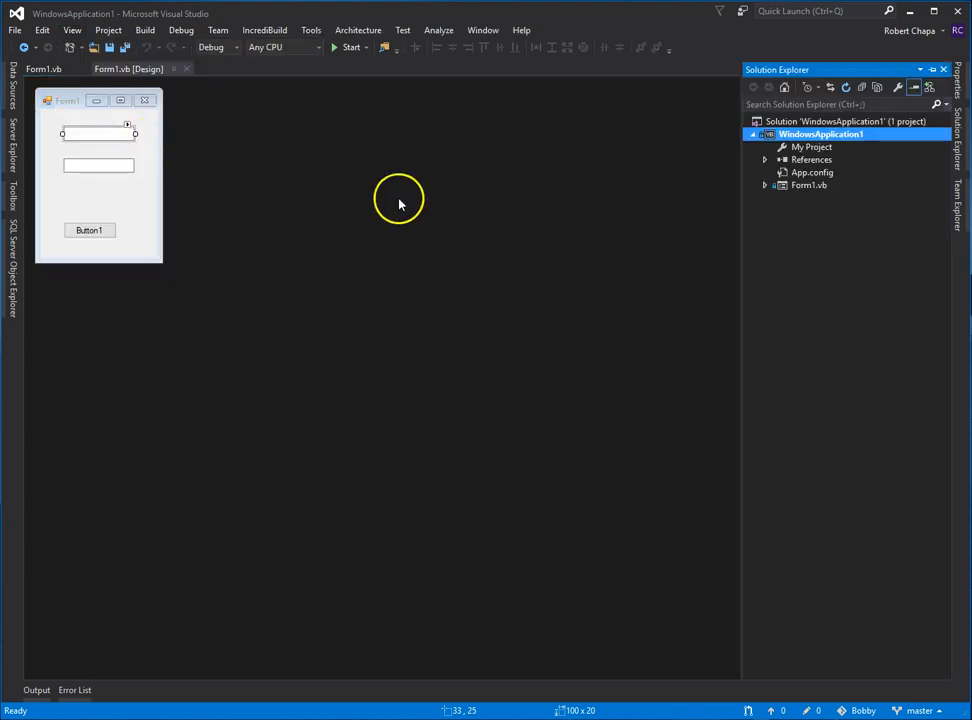
click(72, 30)
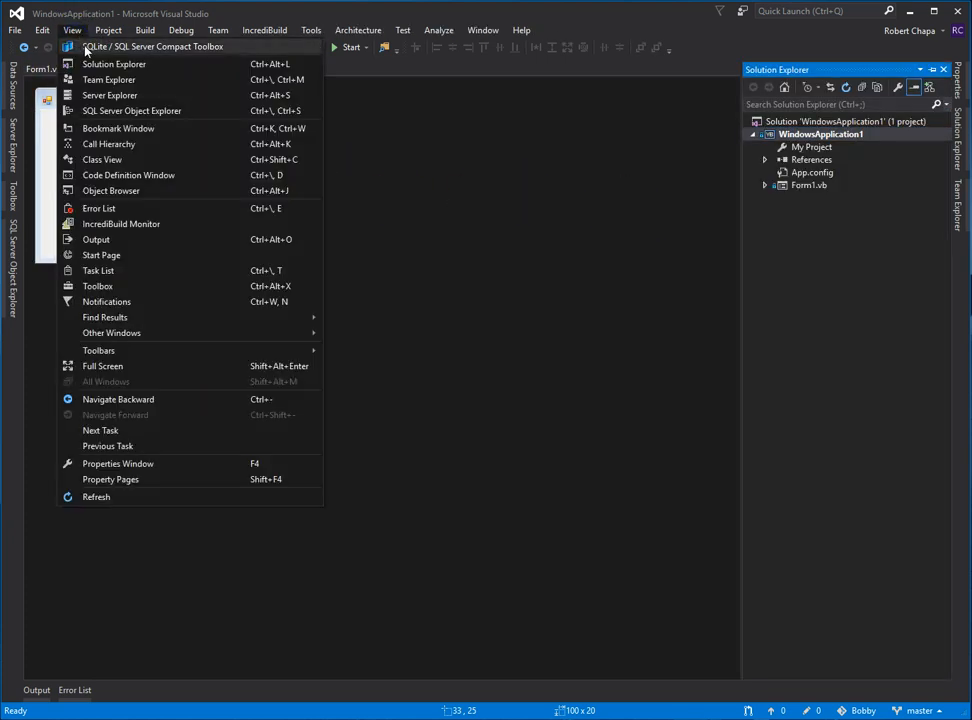
mouse_move(112, 332)
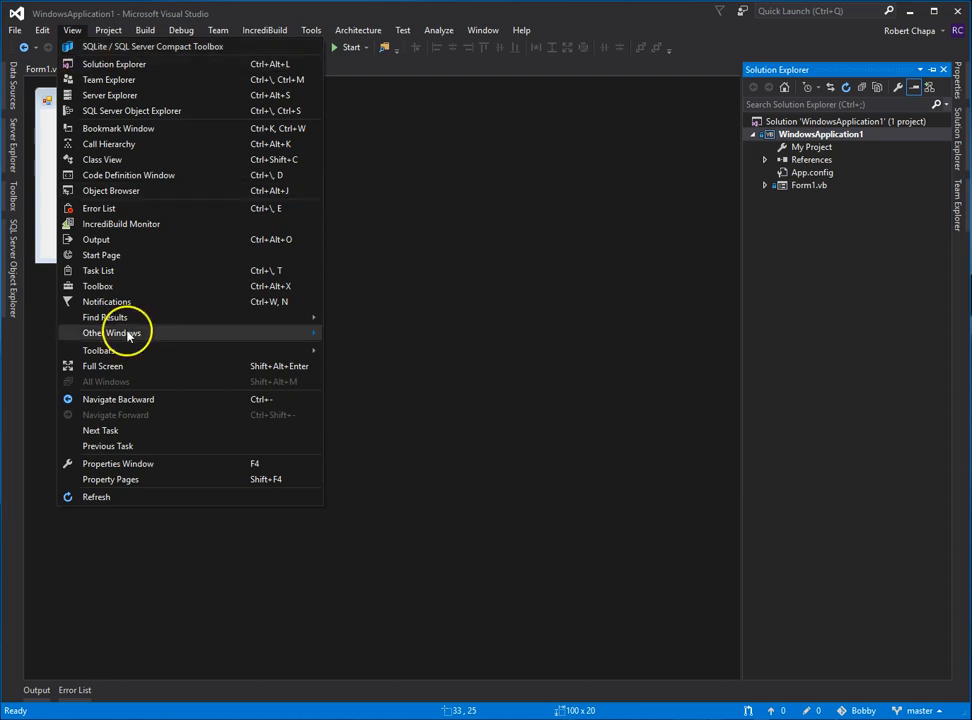
mouse_move(110, 110)
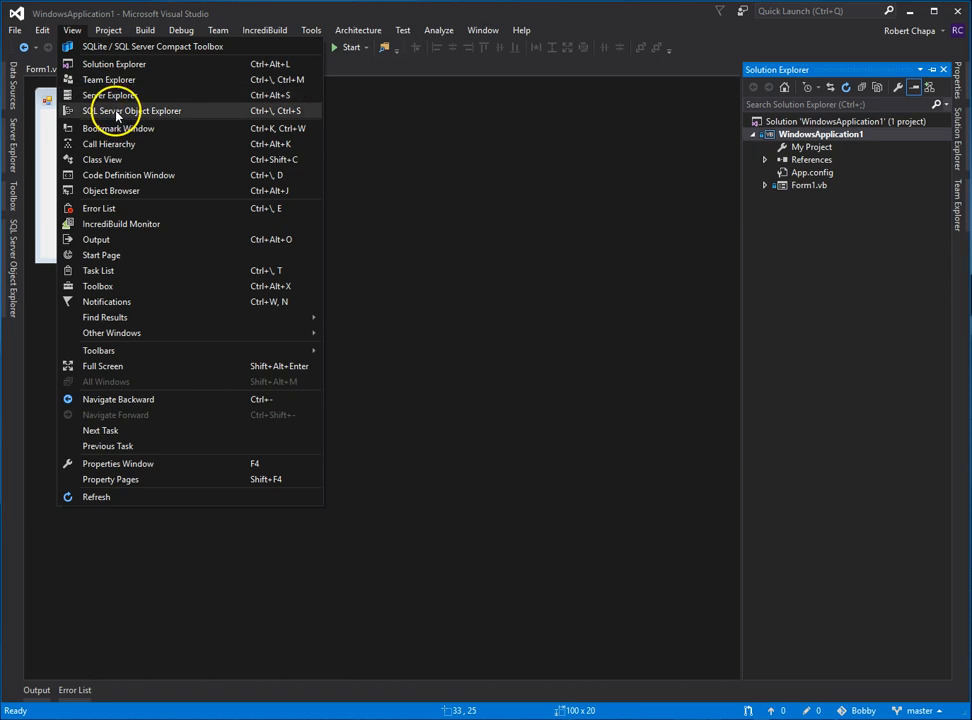
mouse_move(108, 300)
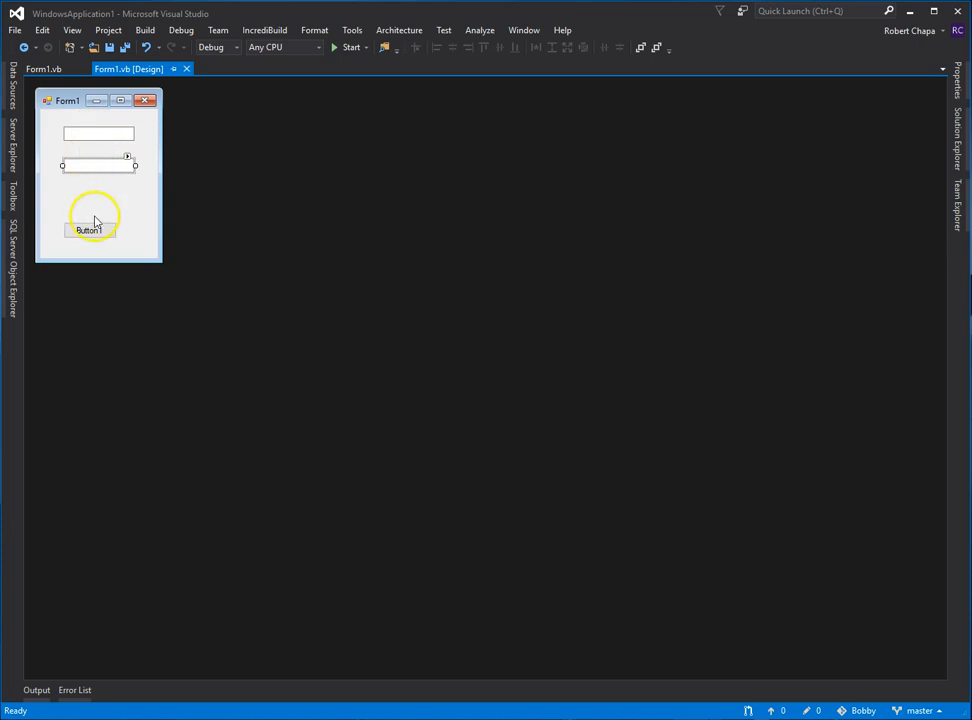
drag(88, 230, 98, 212)
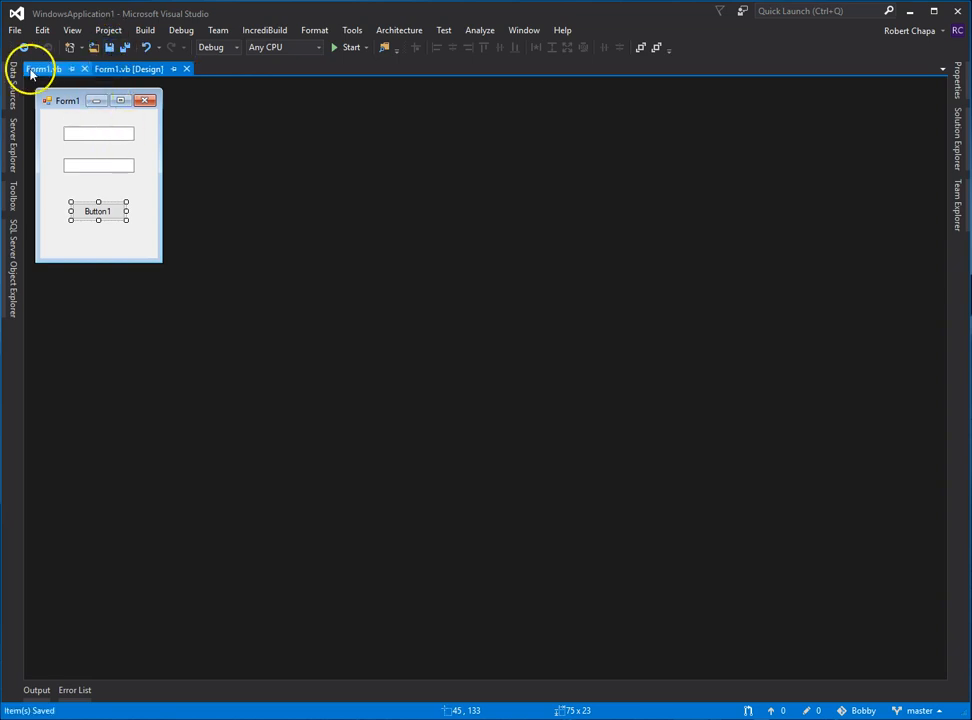
- In Sub Main, declare Dim x As Double = TextBox1.Text
click(40, 68)
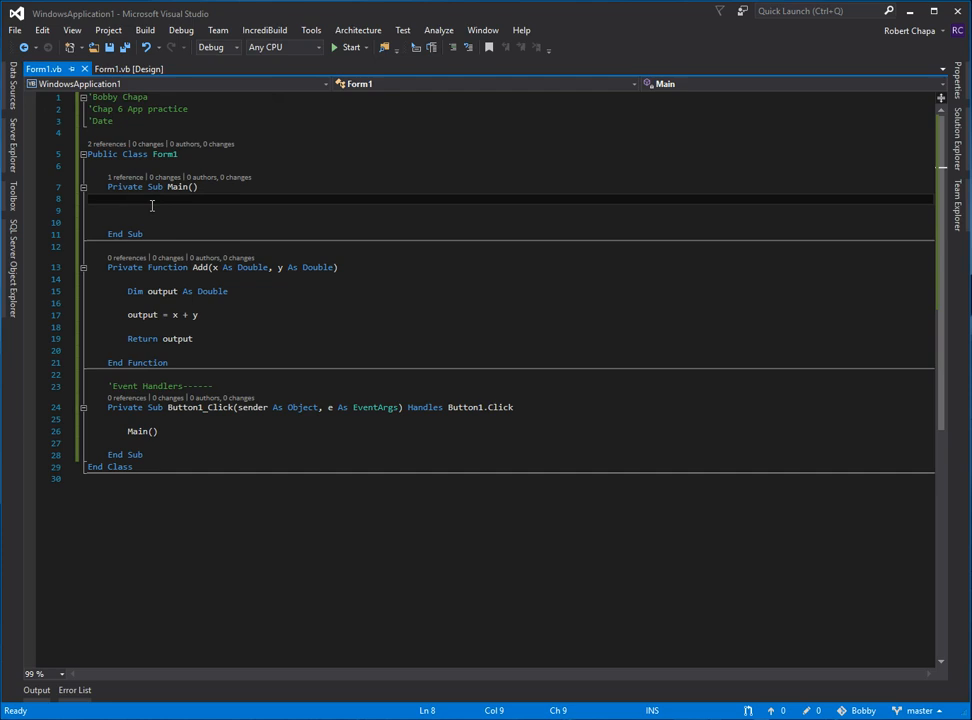
key(enter)
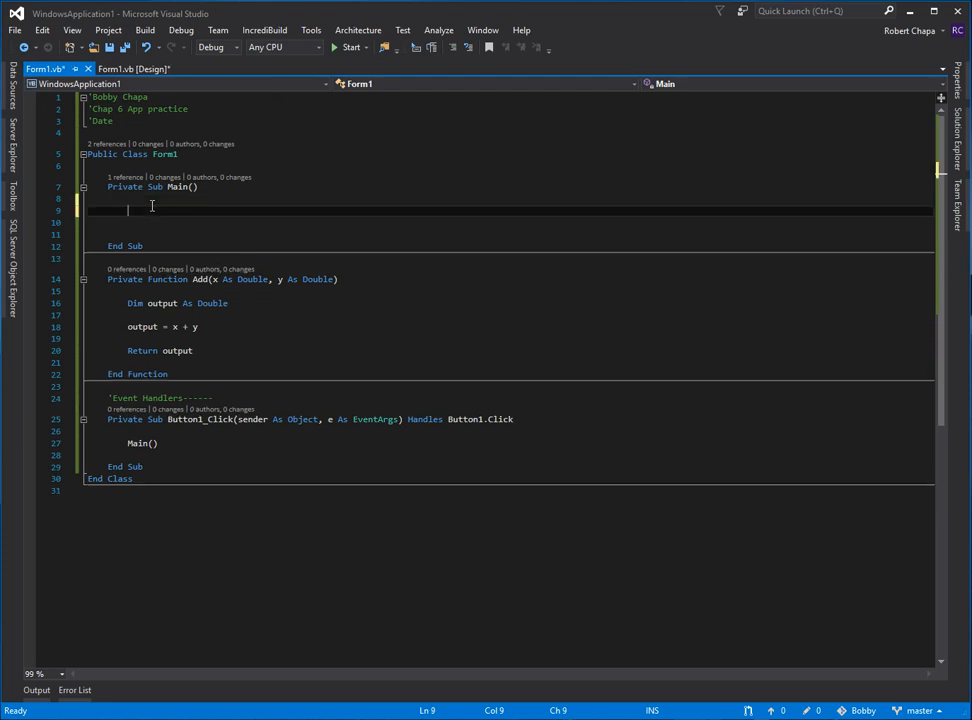
text(Dim)
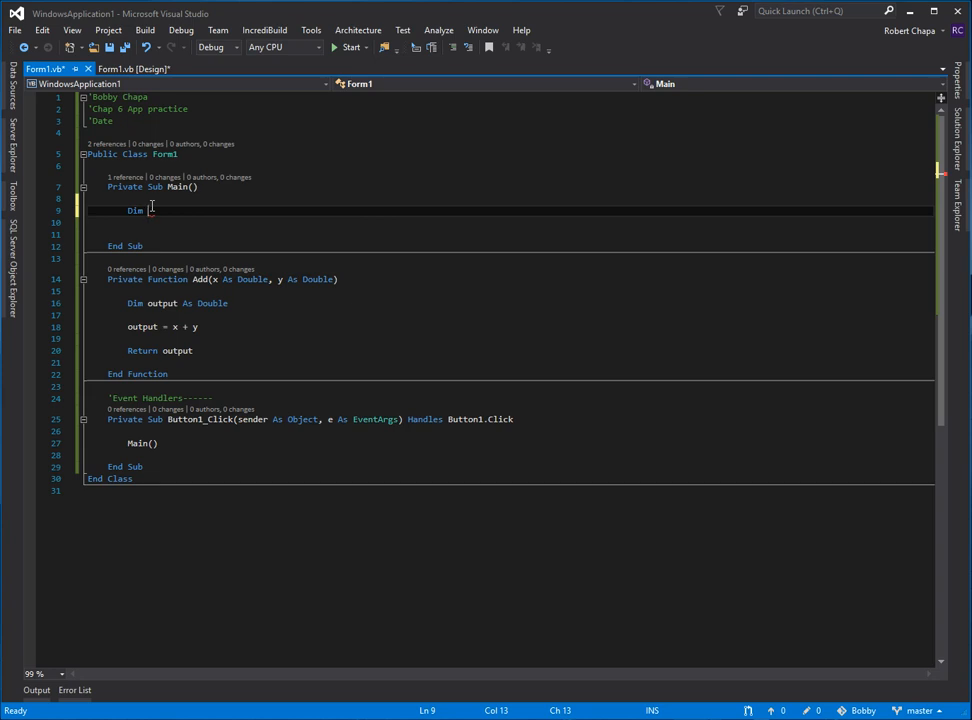
text(x As double =)
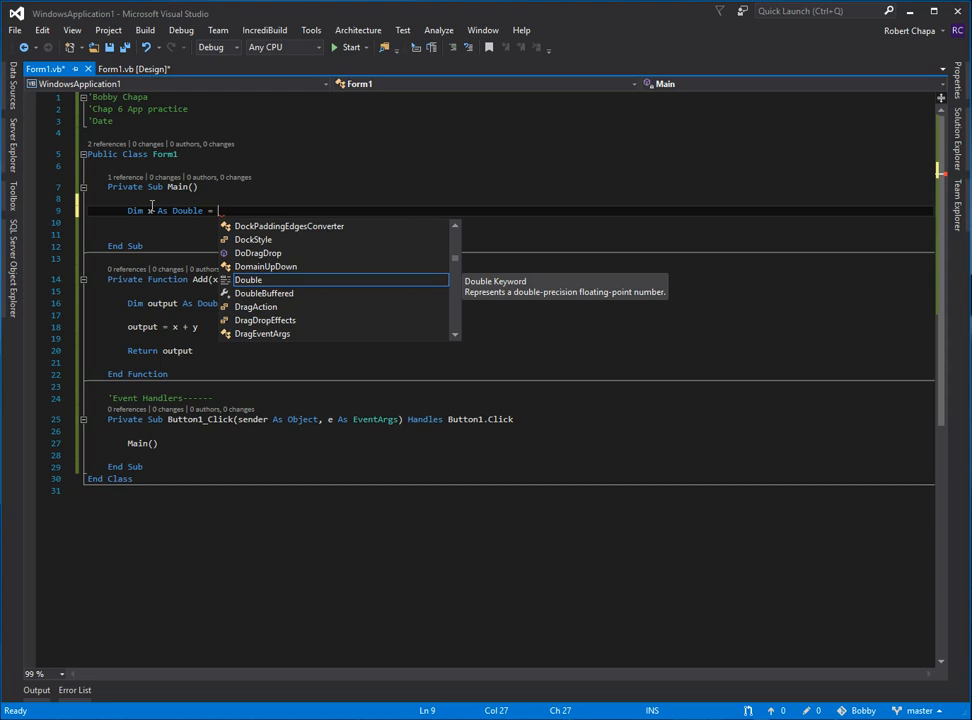
text(te)
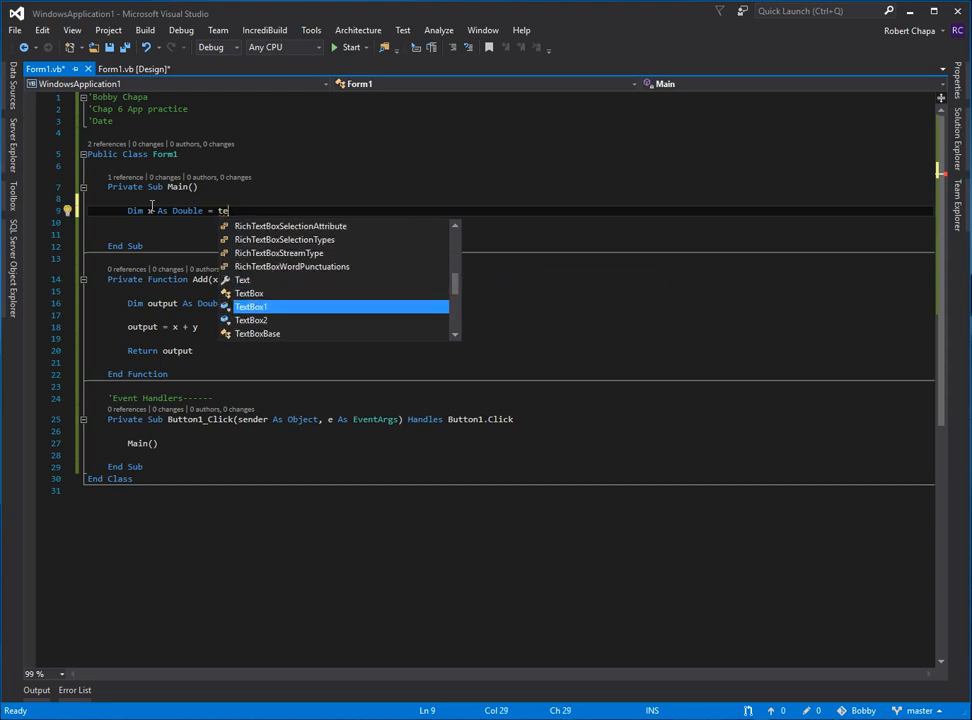
text(TextBox1.Text)
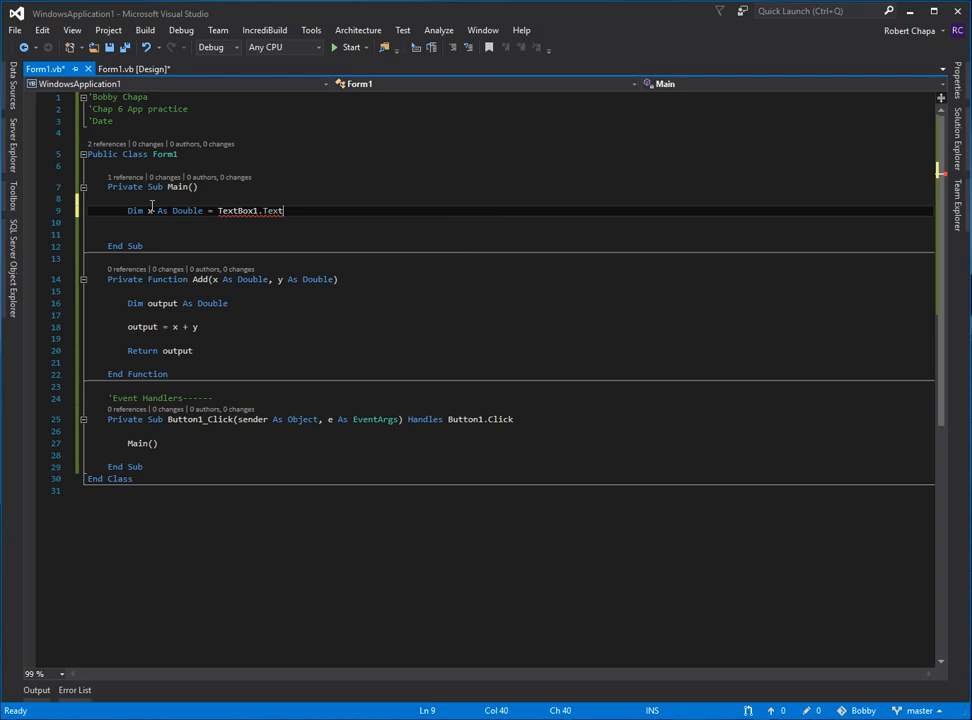
- Declare Dim y As Double = TextBox2.Text below it
text(dim)
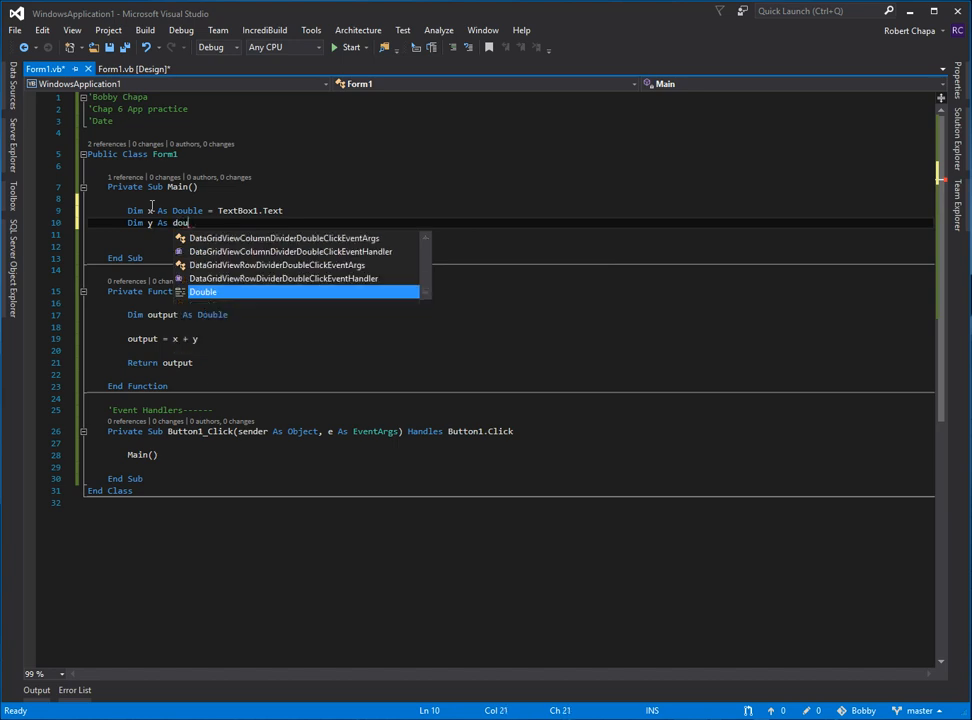
text(te)
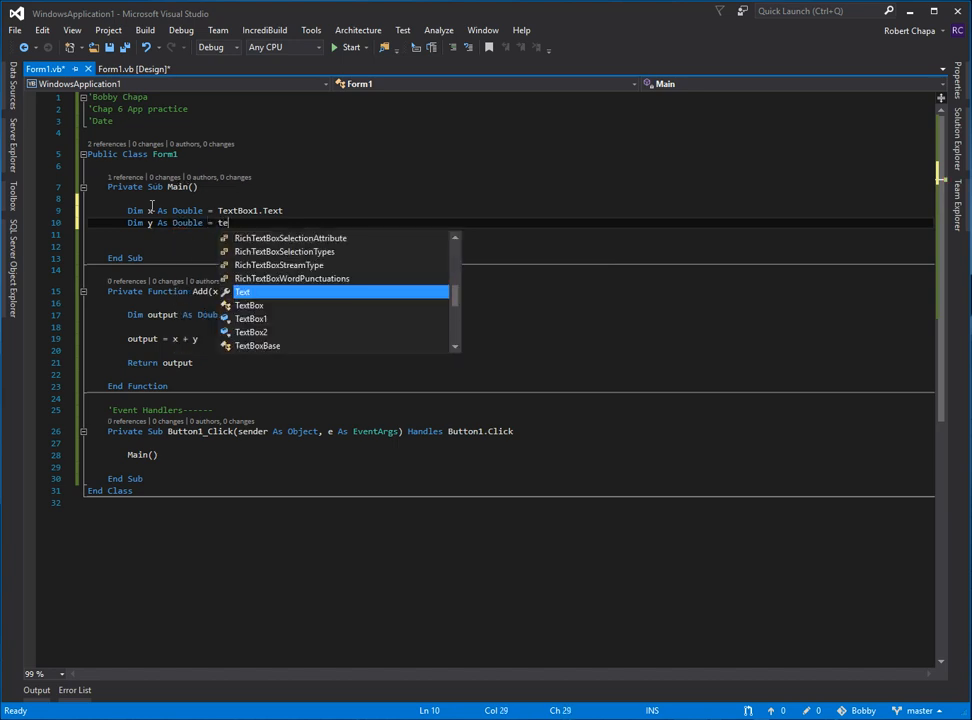
text(TextBox2)
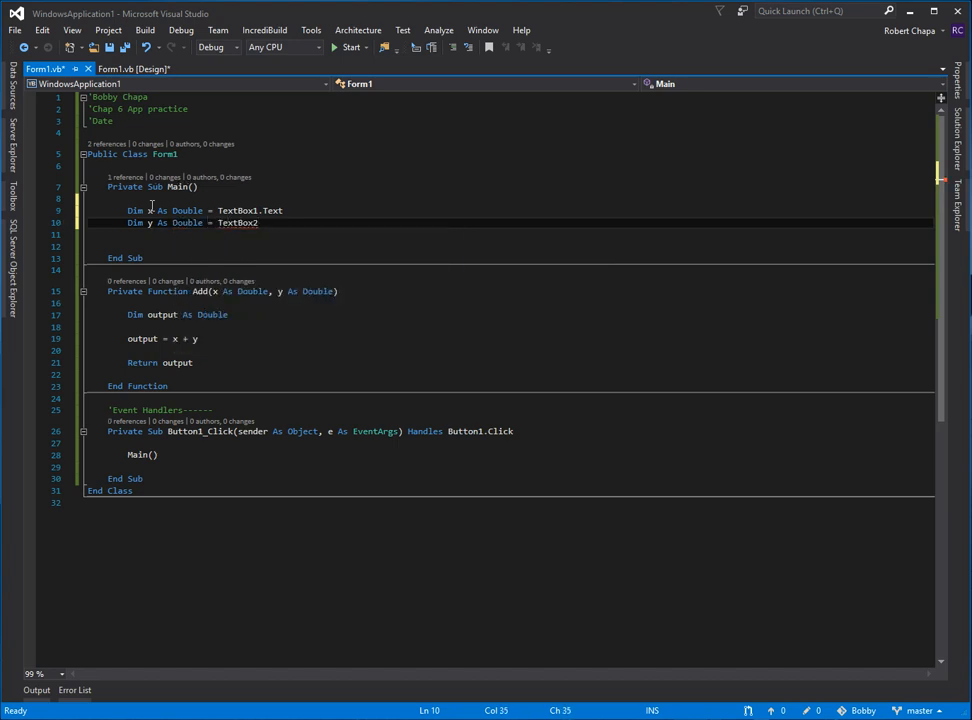
text(.Text)
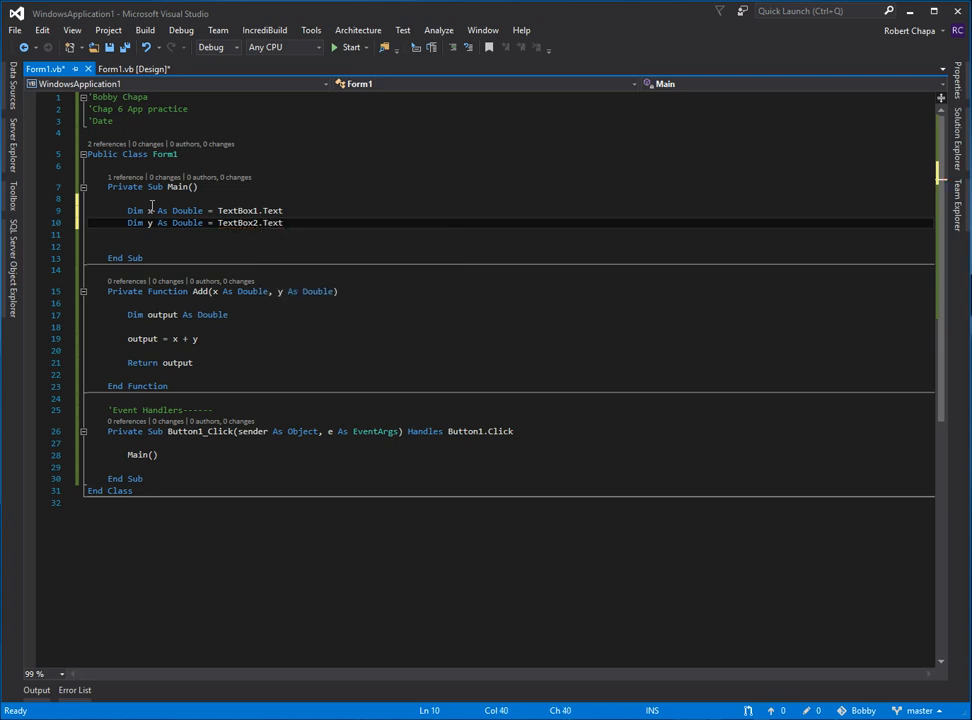
mouse_move(150, 210)
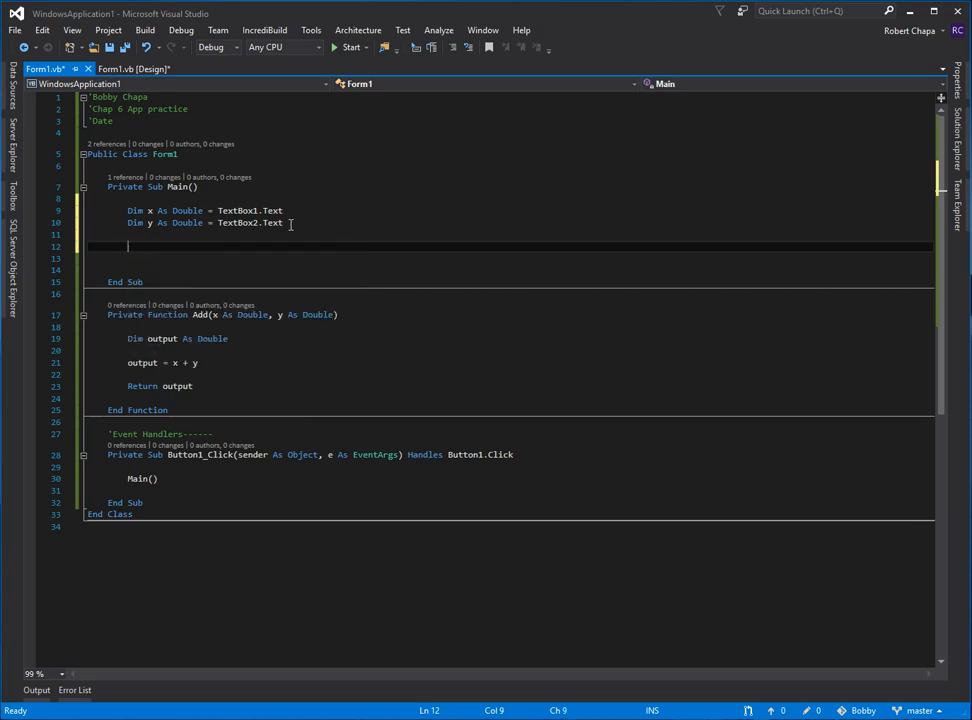
text(te)
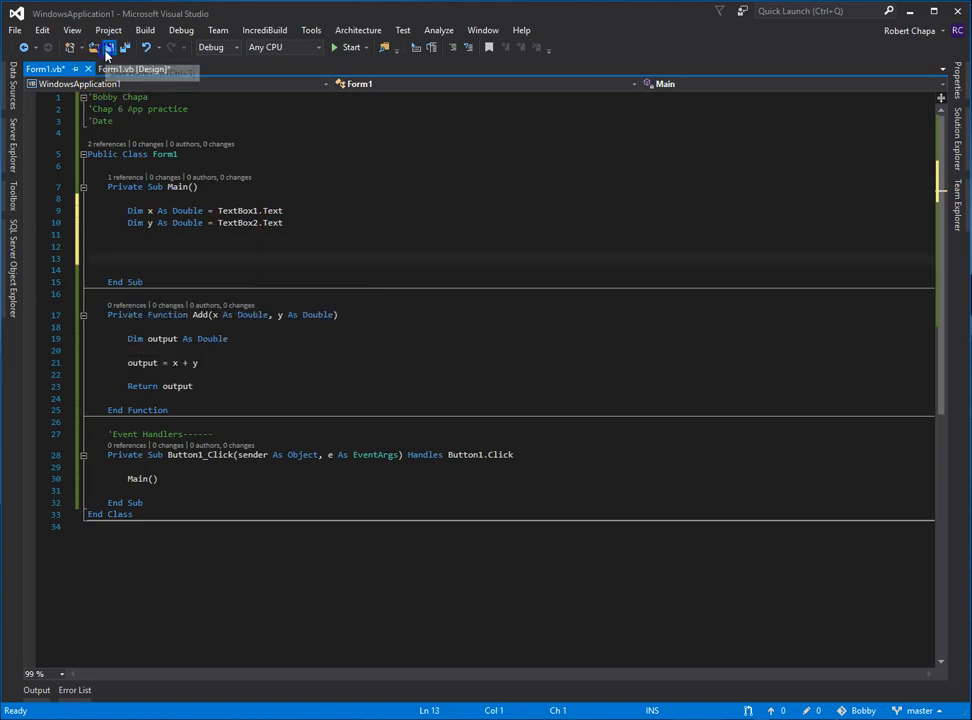
click(128, 68)
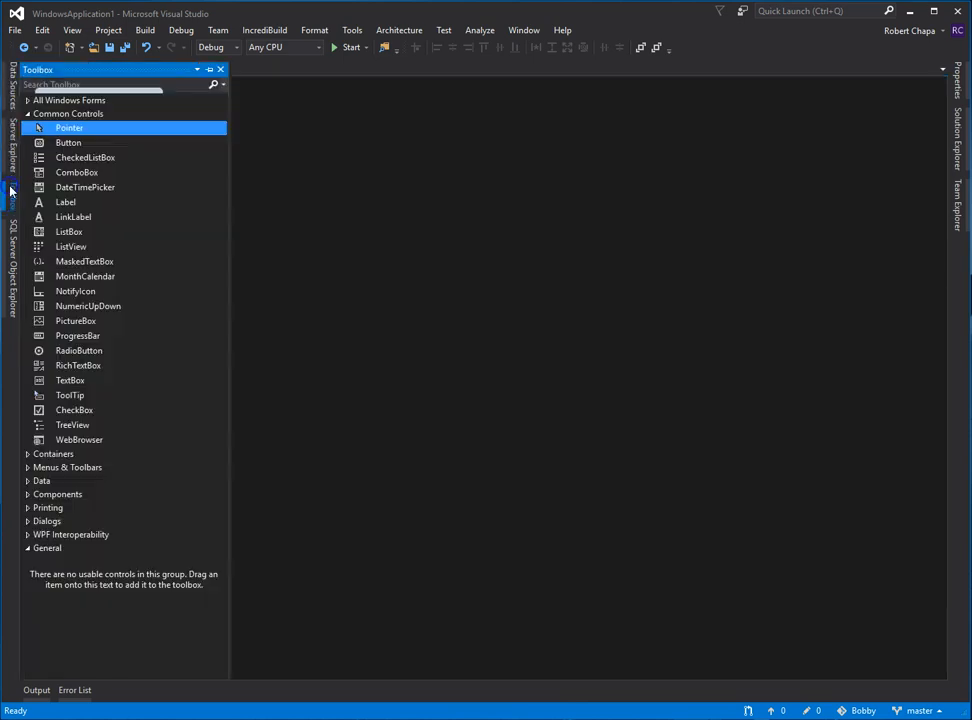
mouse_move(70, 380)
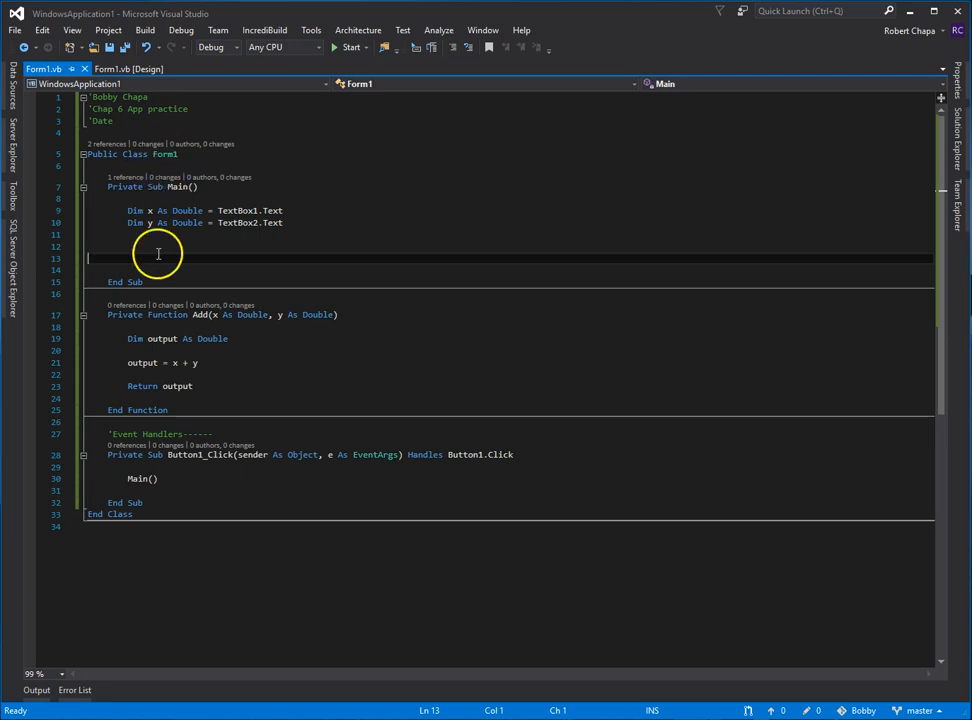
- Add TextBox3.Text = Add(x, y) to Sub Main and save the file
text(te)
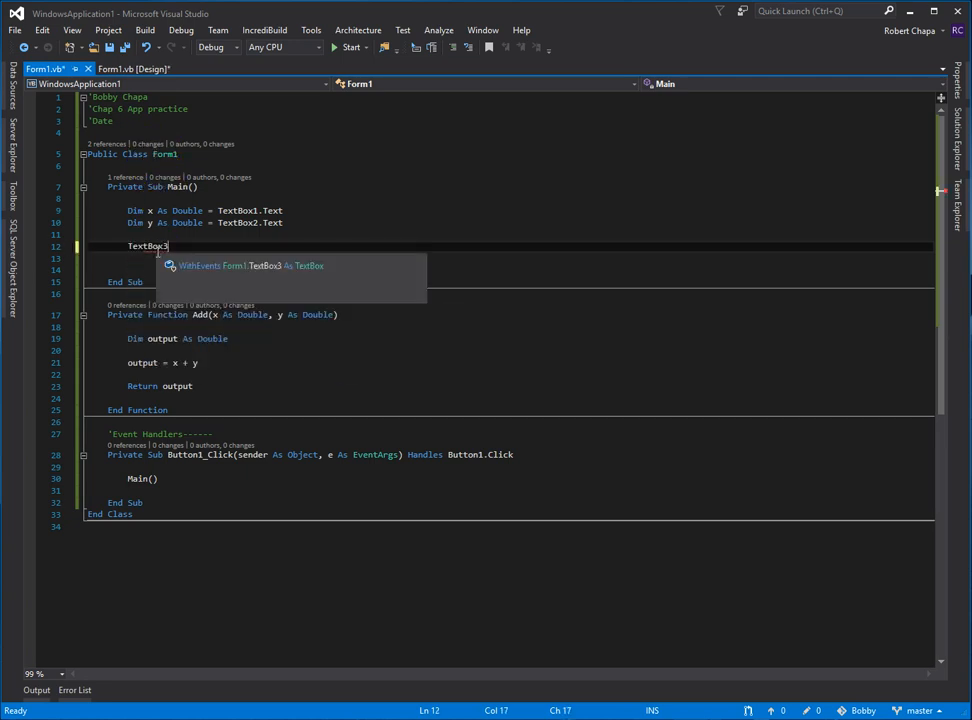
text(.Text =)
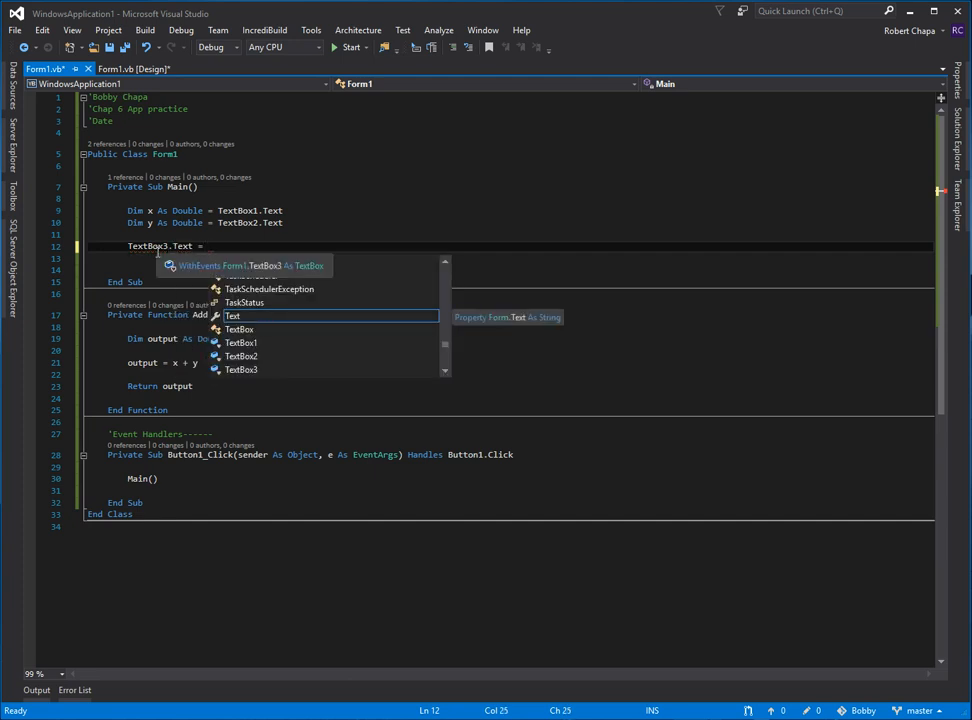
text(Add()
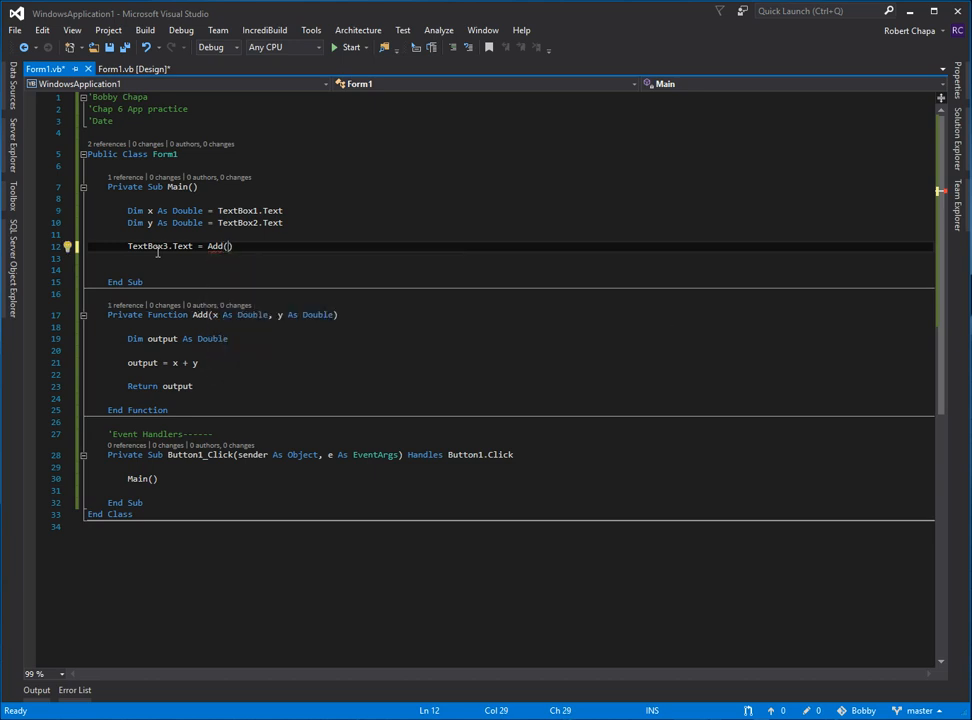
text(x, w)
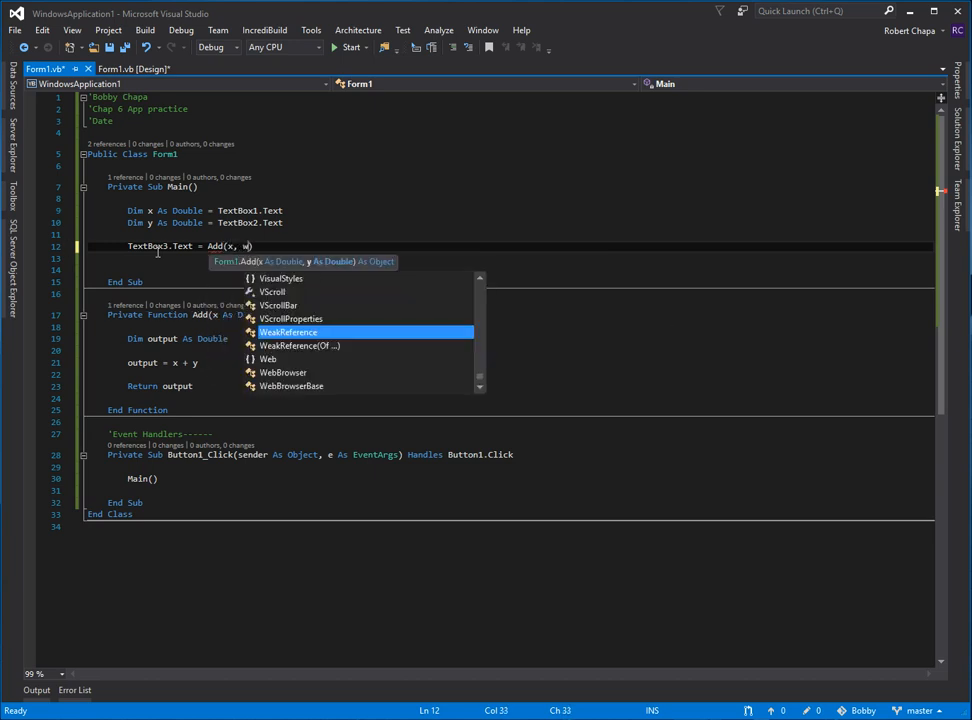
text(y)
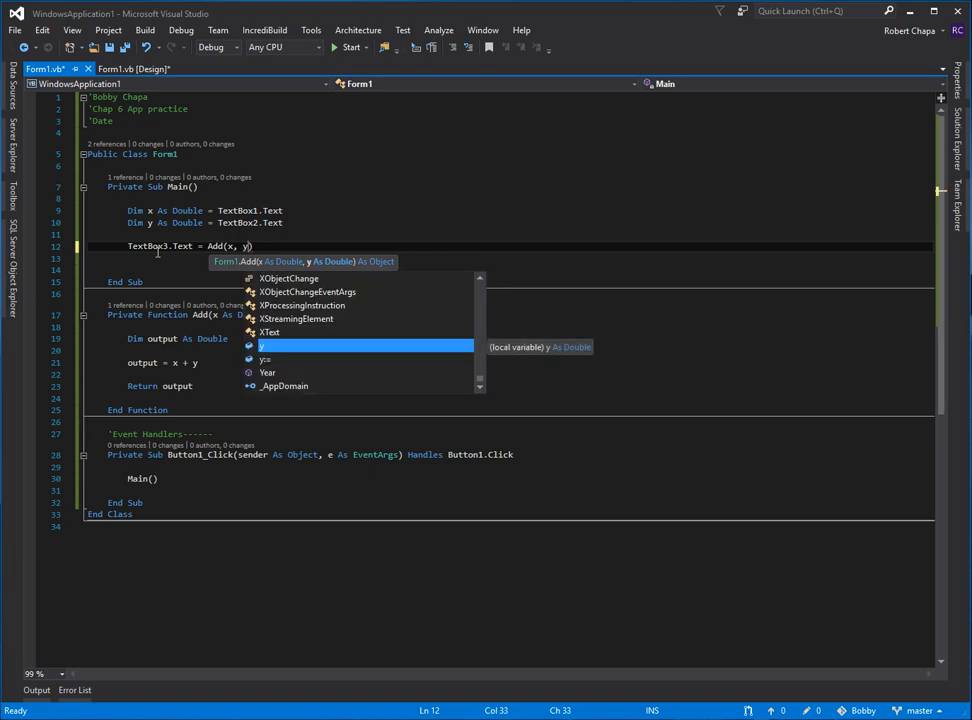
text())
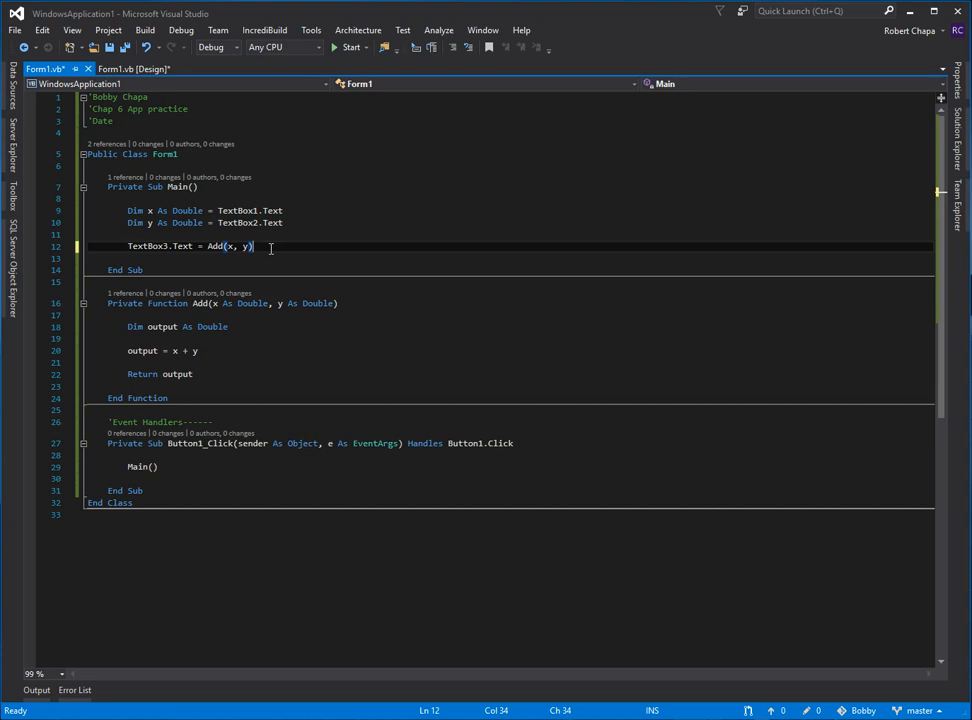
click(306, 164)
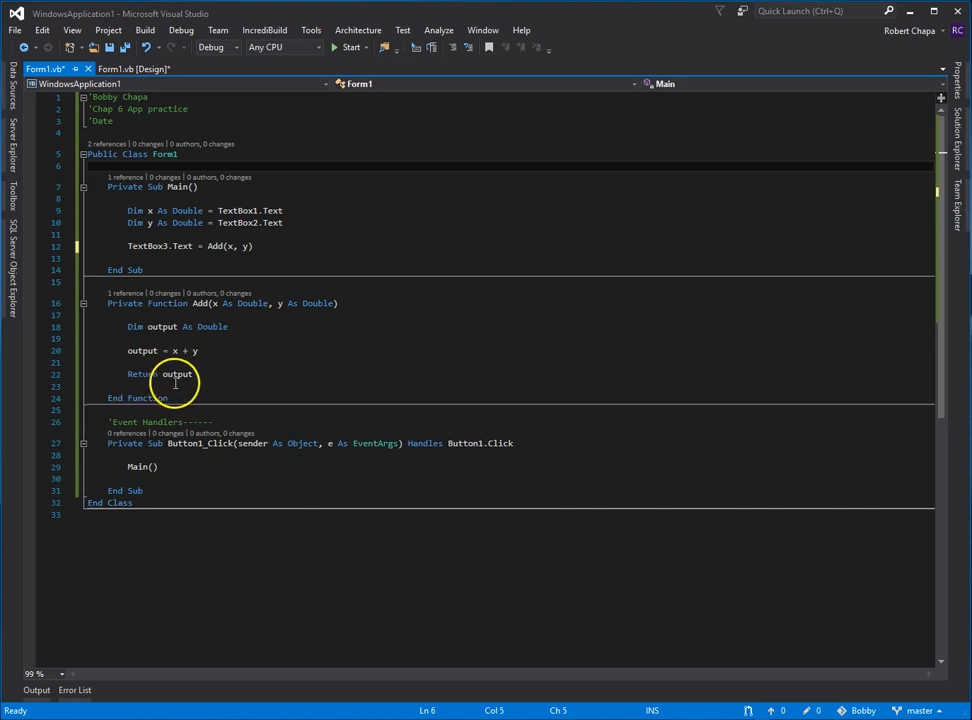
mouse_move(228, 246)
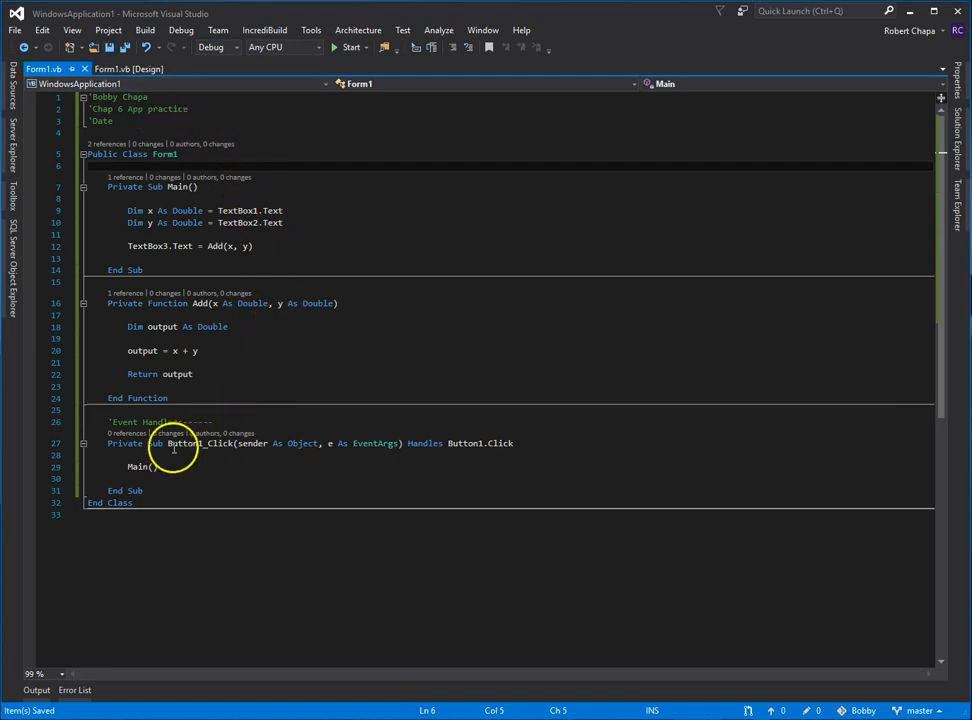
mouse_move(336, 50)
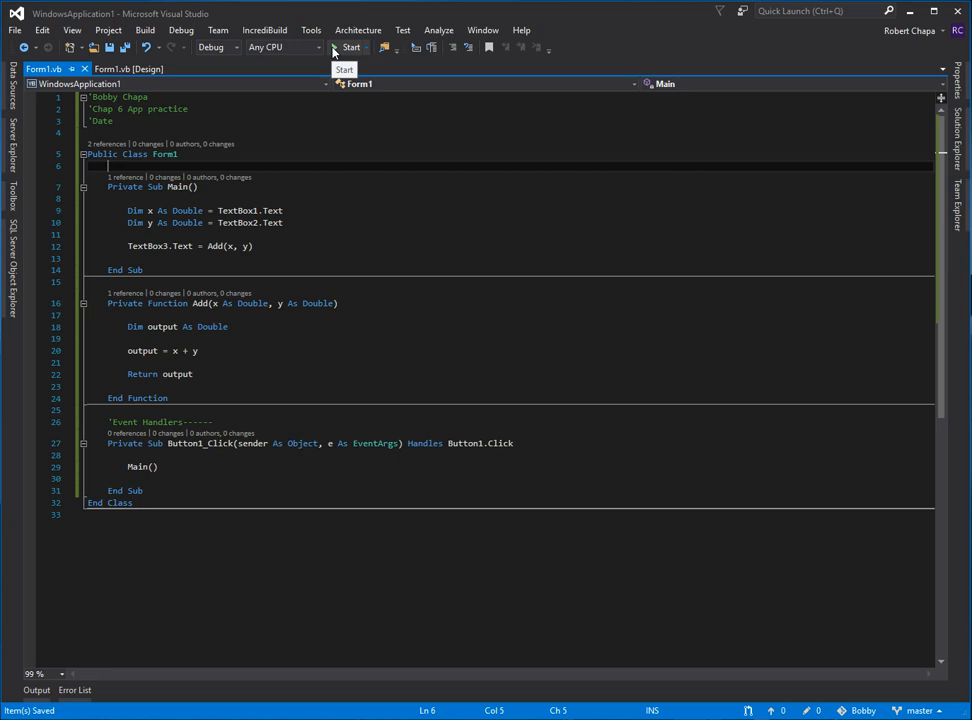
- Run the app, enter 2 and 3, and have Button1 show the sum 5
click(350, 48)
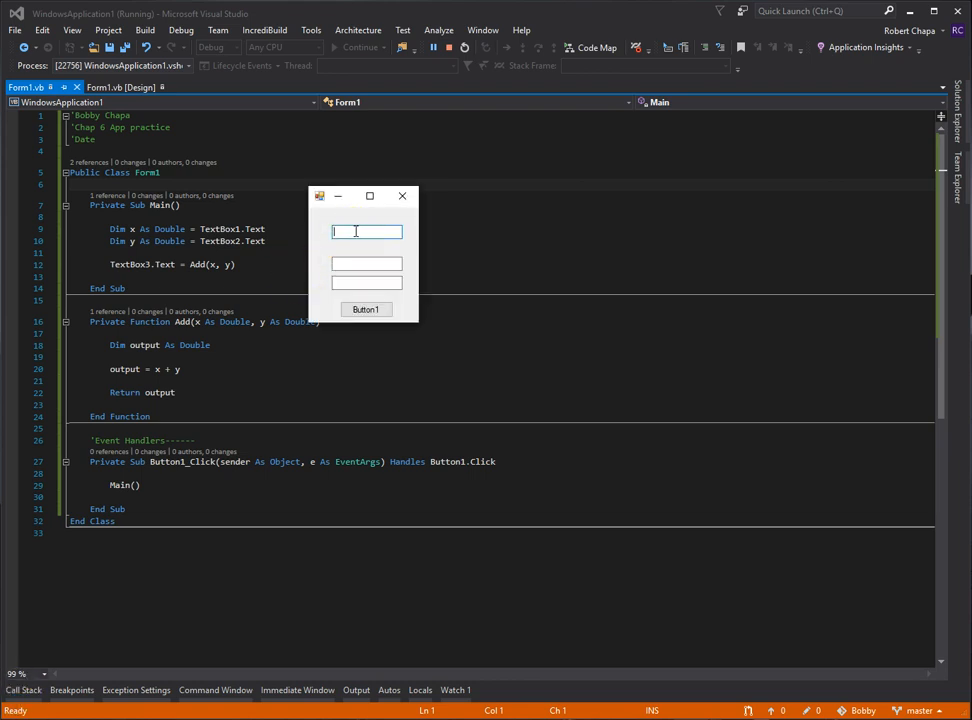
text(2)
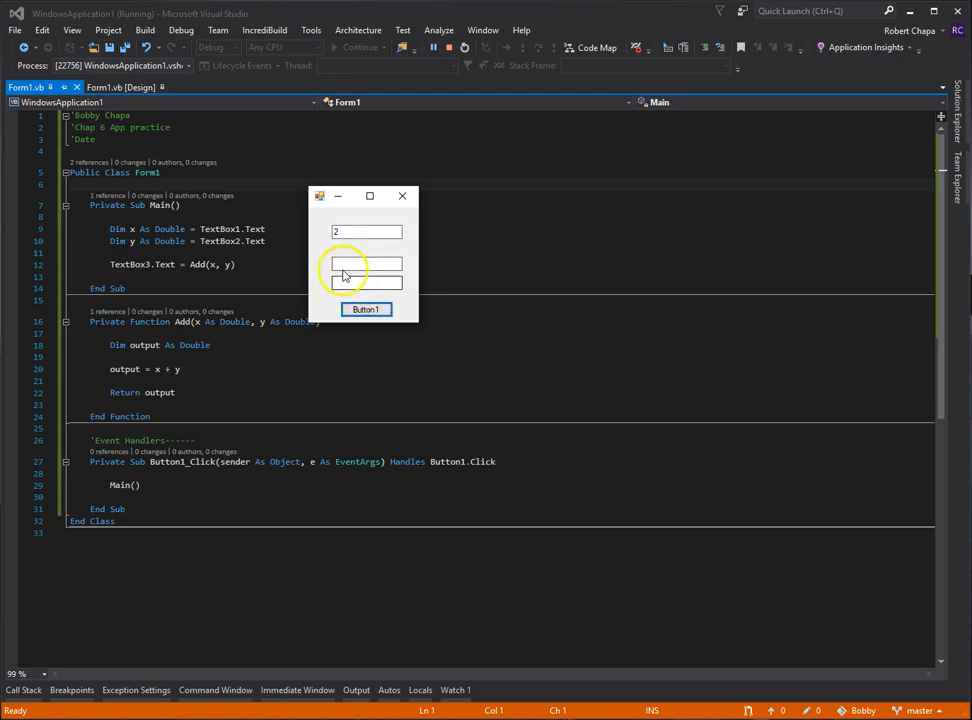
text(3)
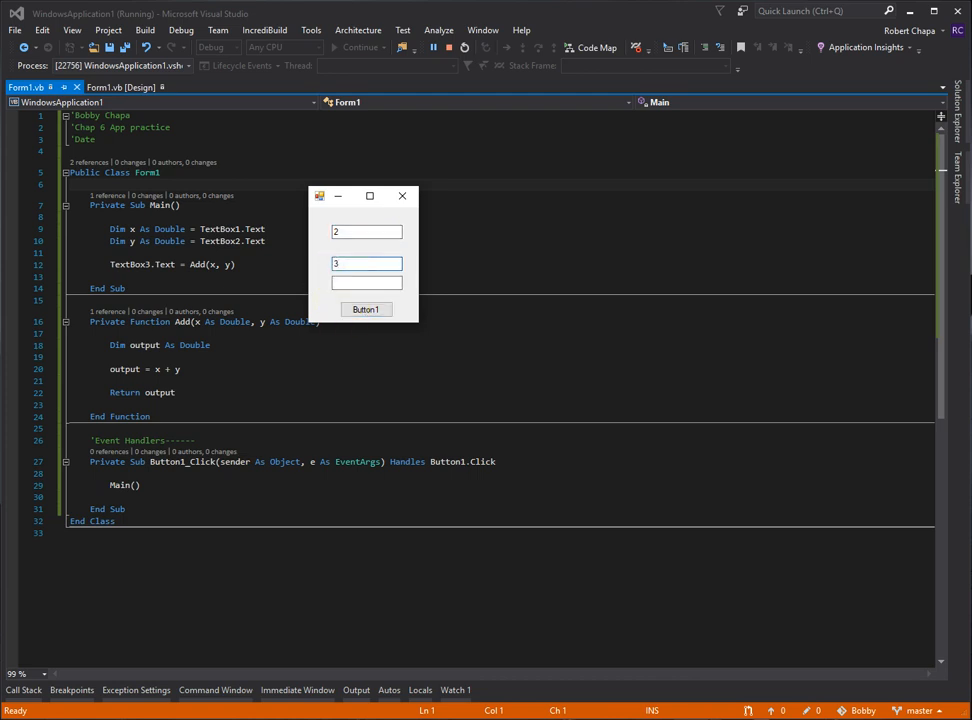
click(366, 308)
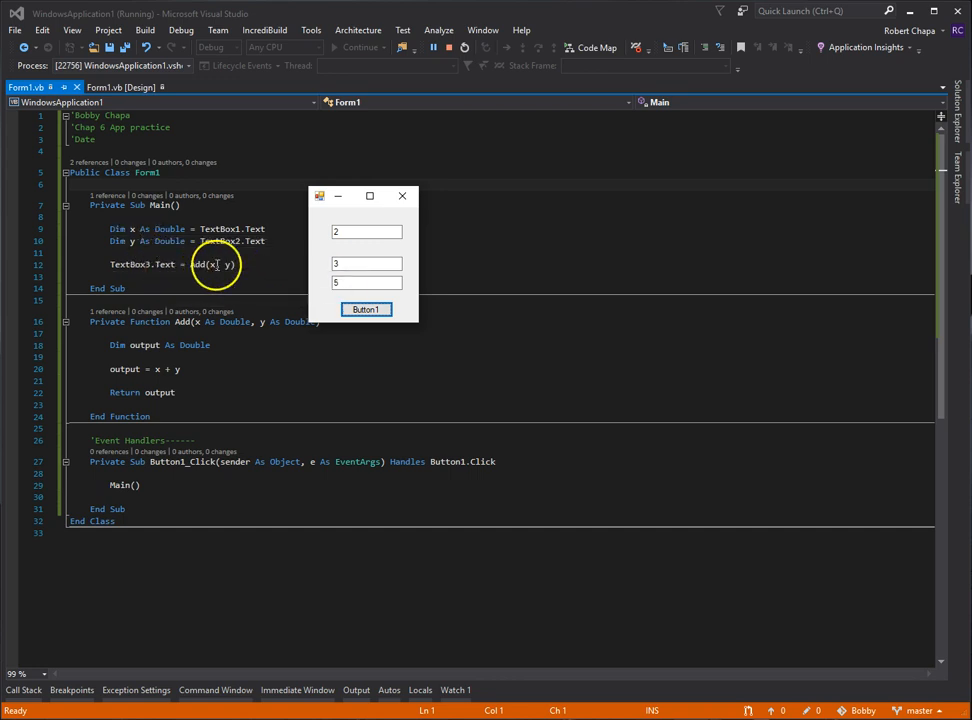
mouse_move(280, 292)
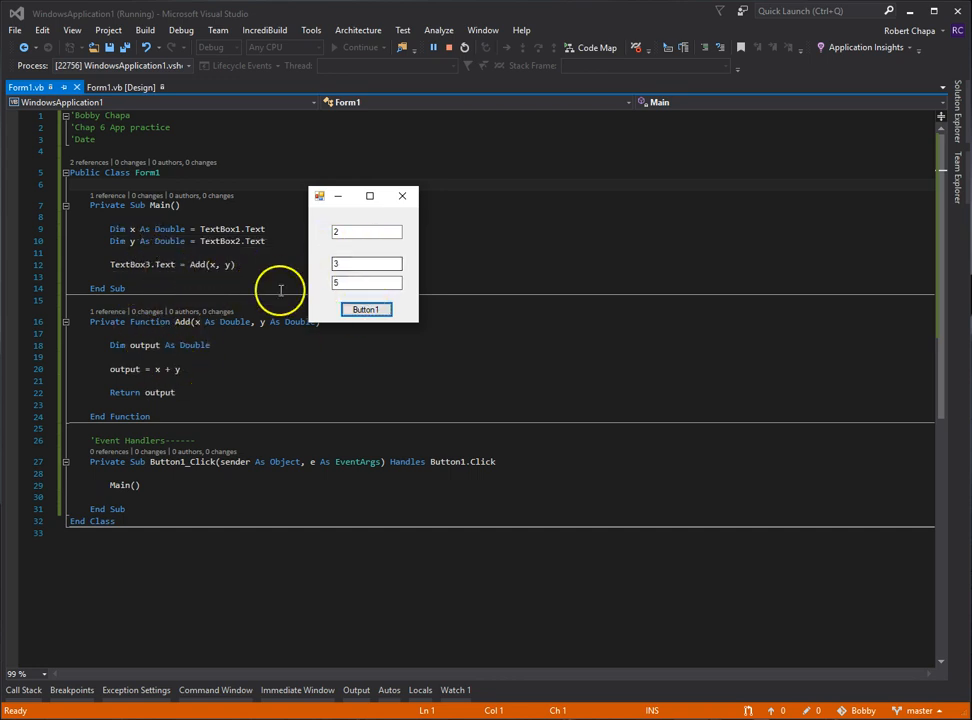
mouse_move(160, 264)
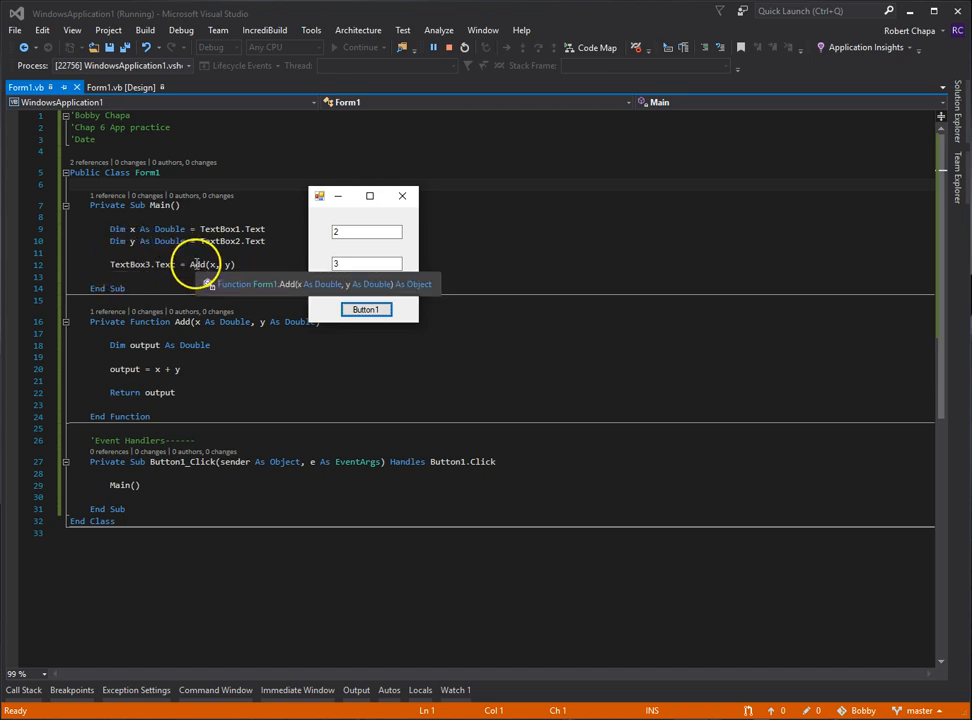
click(364, 308)
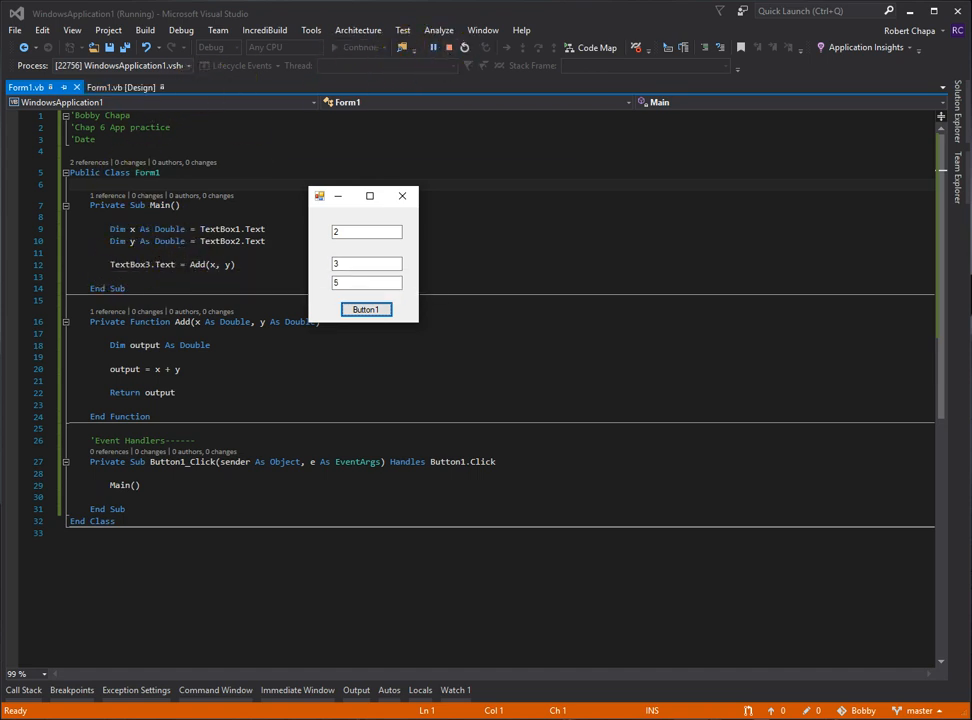